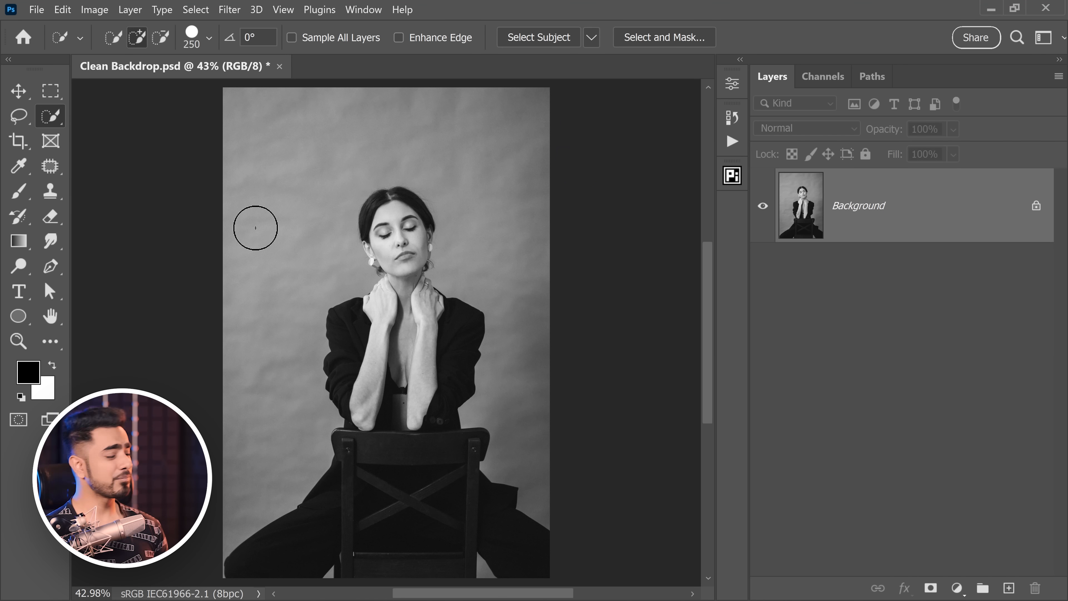
pyautogui.moveTo(51, 124)
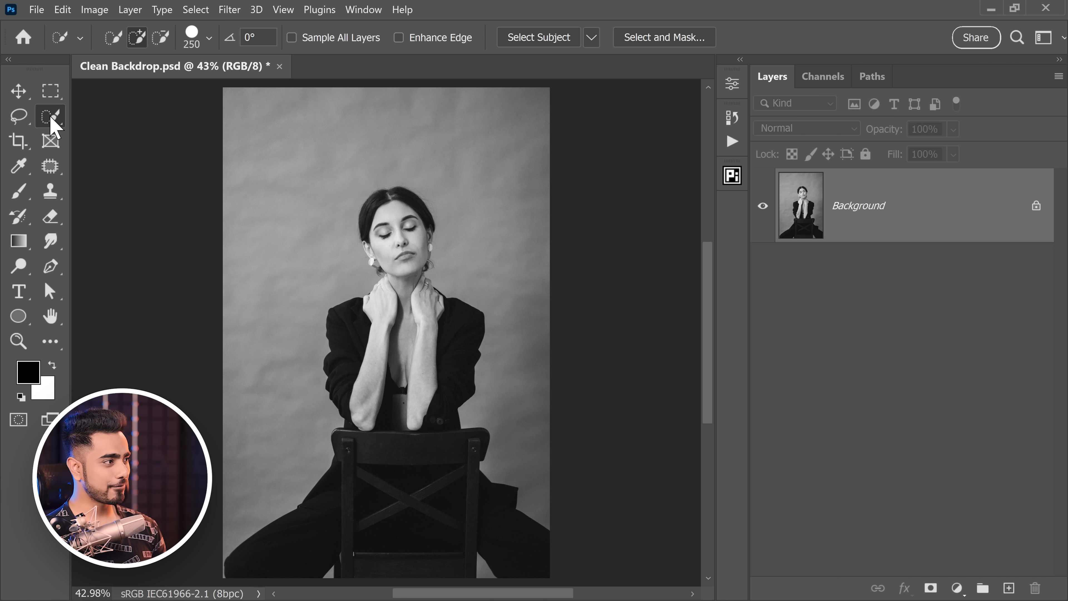
# Select the seated woman and chair with Select Subject in Cloud (Detailed results) mode.
pyautogui.rightClick(50, 116)
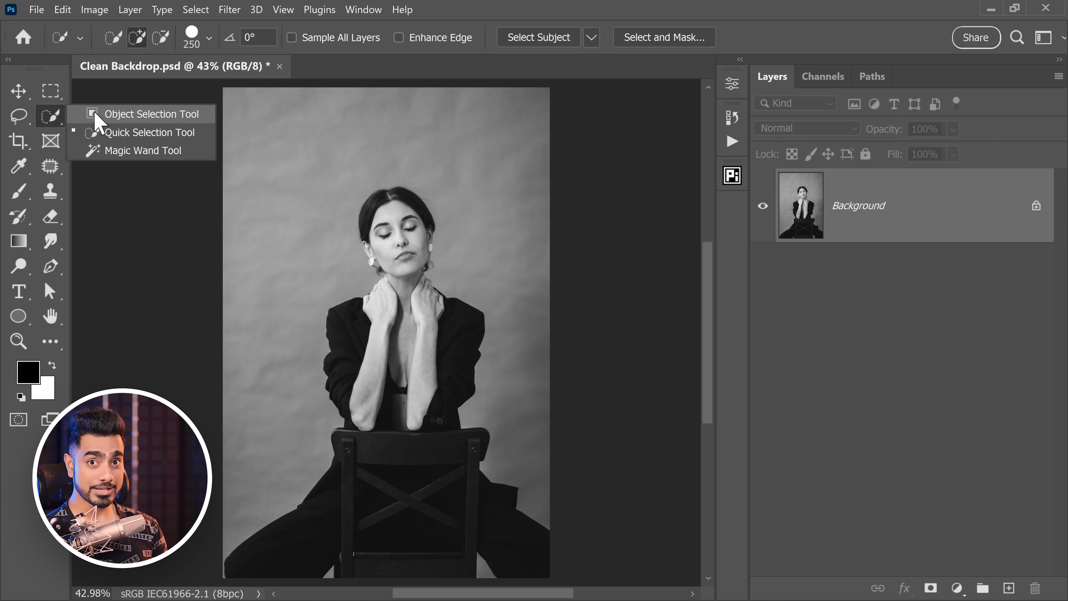
pyautogui.moveTo(119, 131)
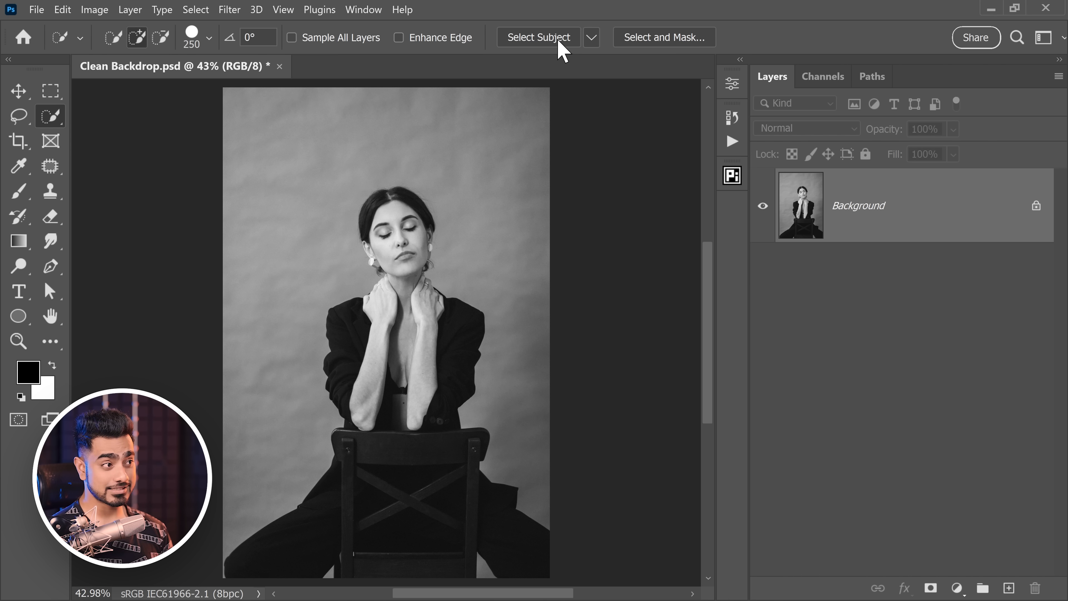
pyautogui.click(548, 50)
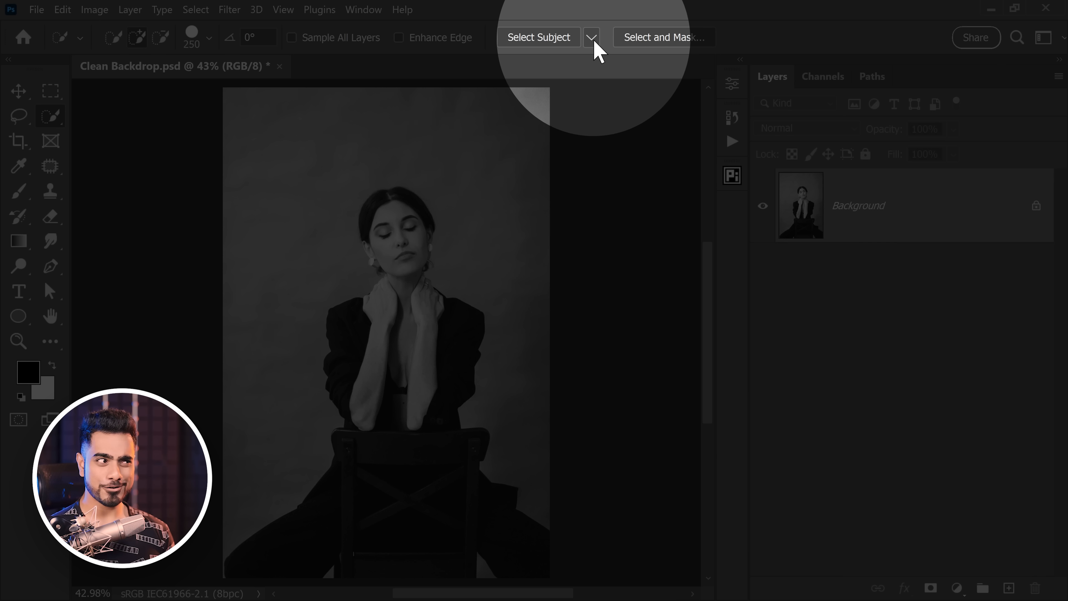
pyautogui.click(592, 37)
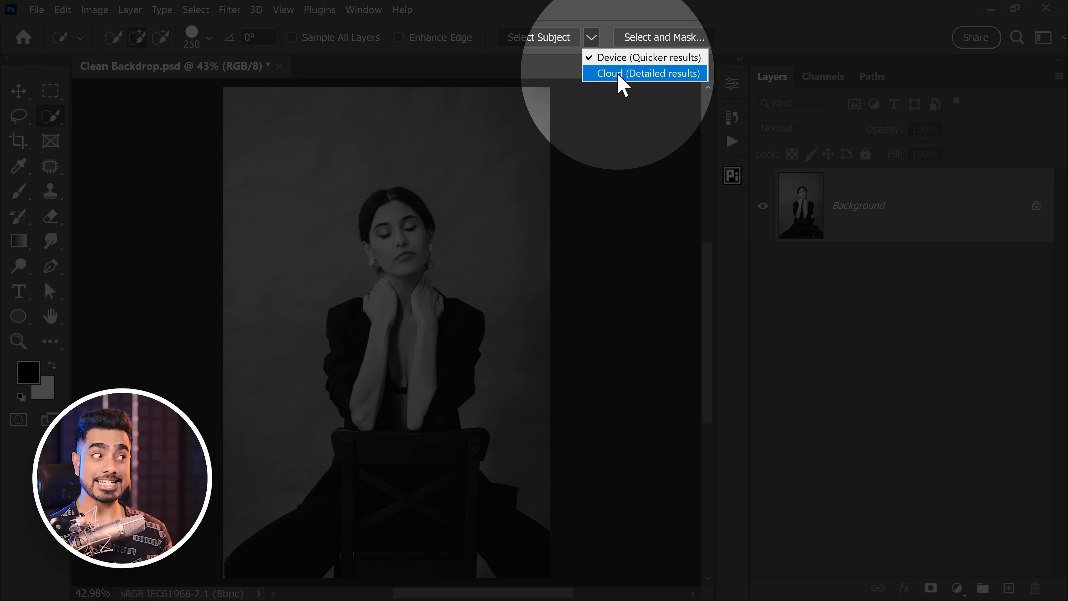
pyautogui.click(645, 73)
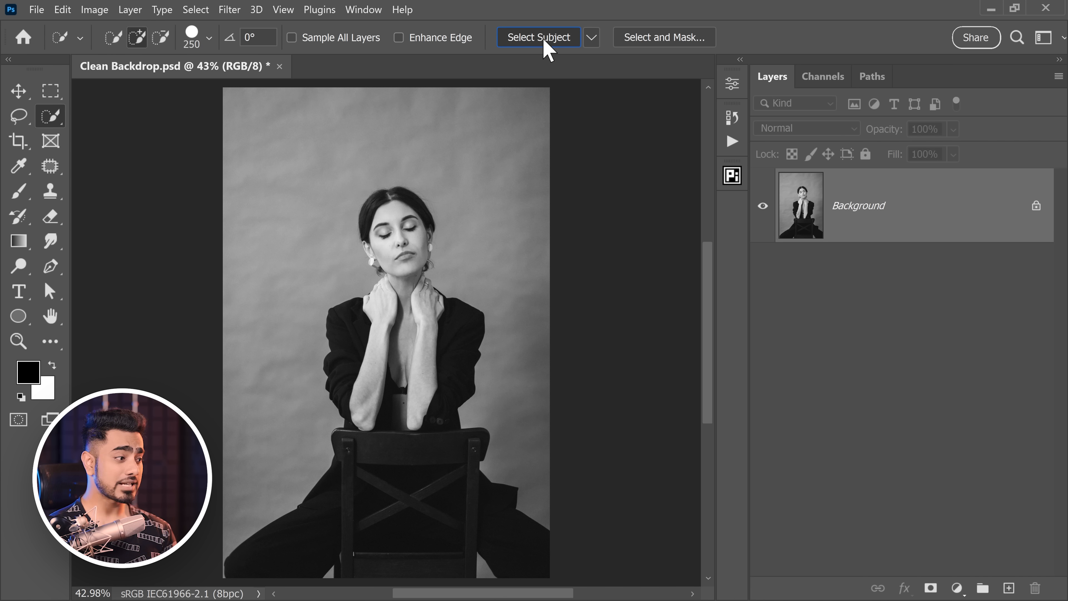
pyautogui.click(538, 36)
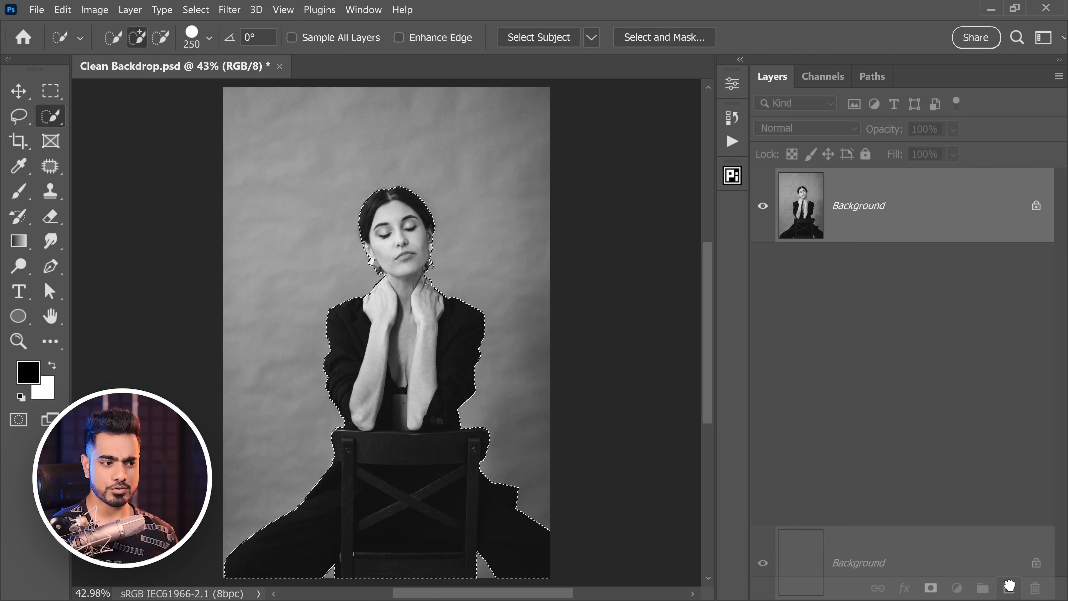
# Create the masked Subject layer and a Background duplicate renamed Backdrop.
pyautogui.press('ctrl+j')
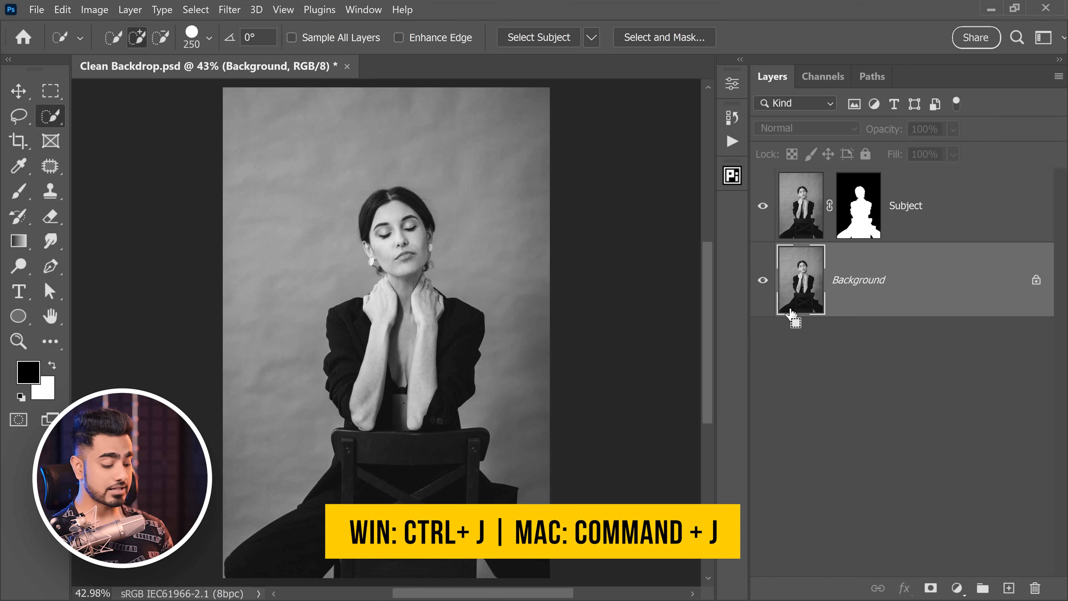
pyautogui.press('Ctrl+J')
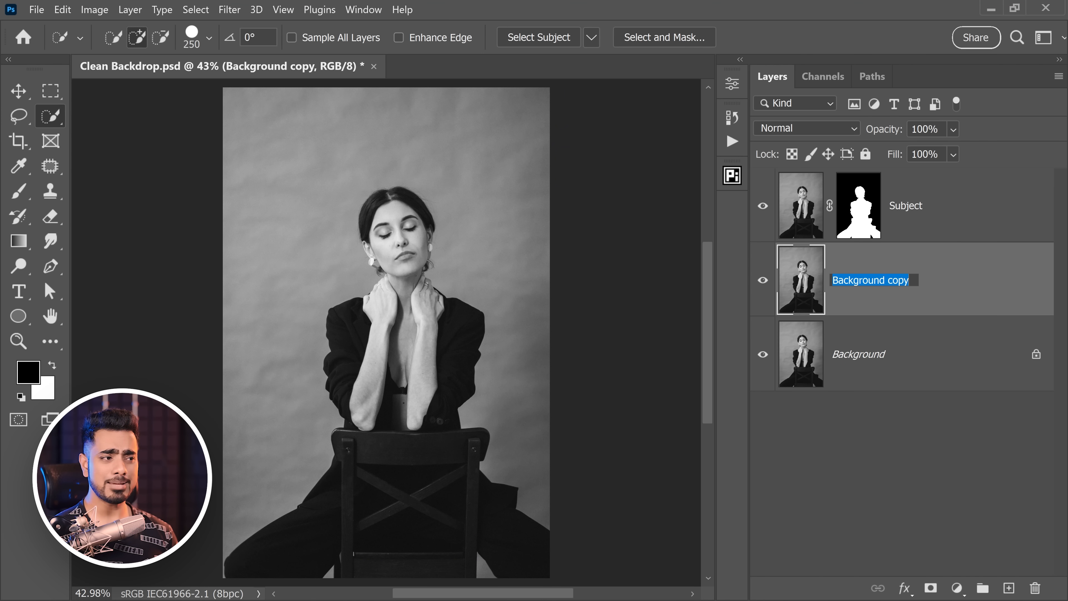
pyautogui.write('Backdrop')
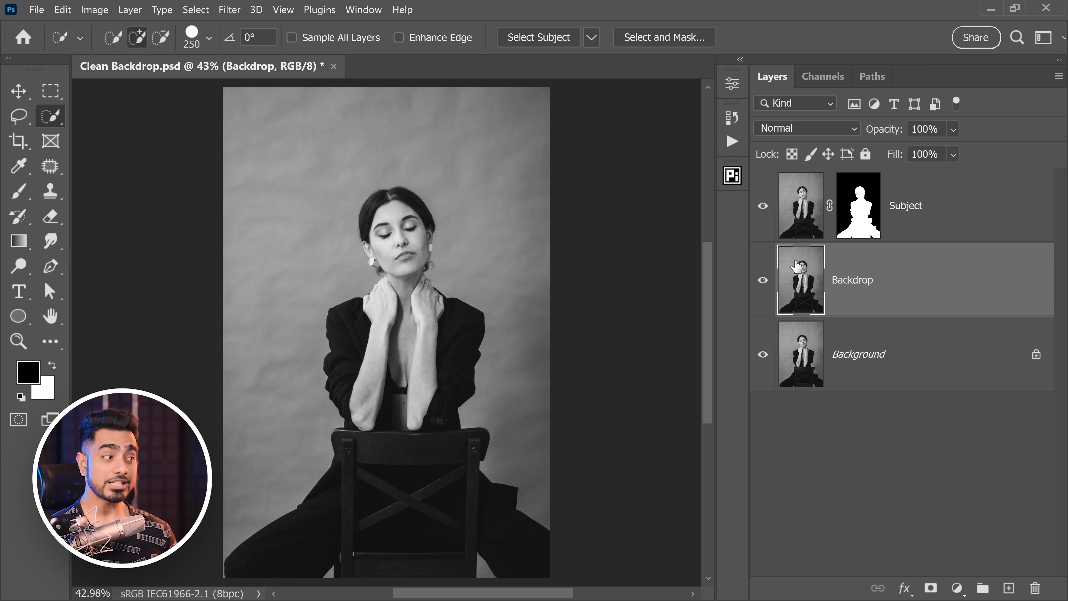
pyautogui.moveTo(272, 196)
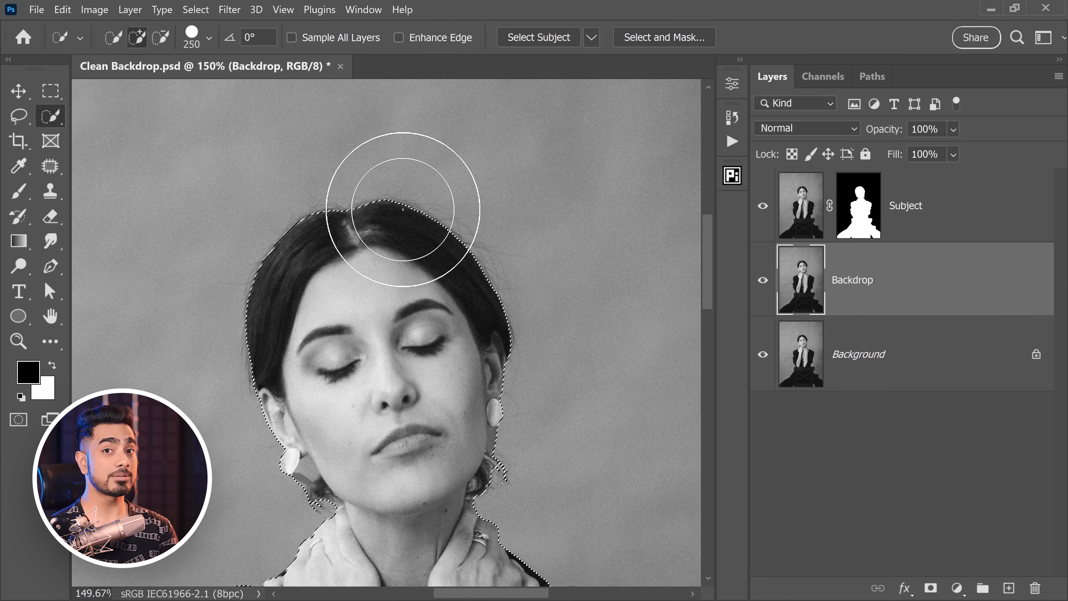
pyautogui.moveTo(193, 244)
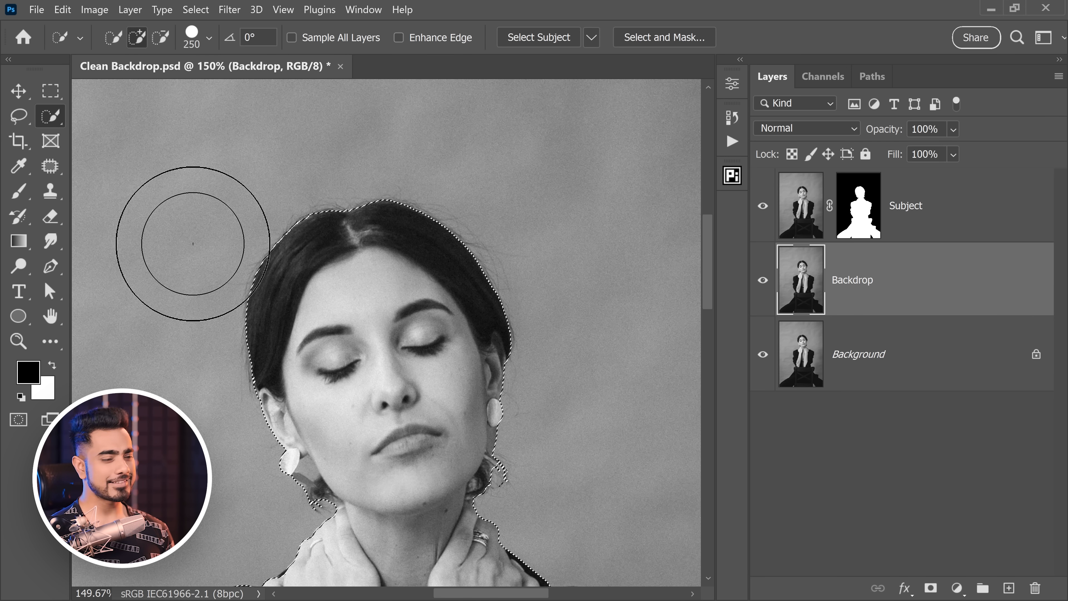
# Expand the subject selection by 50 pixels via Select > Modify > Expand.
pyautogui.click(196, 9)
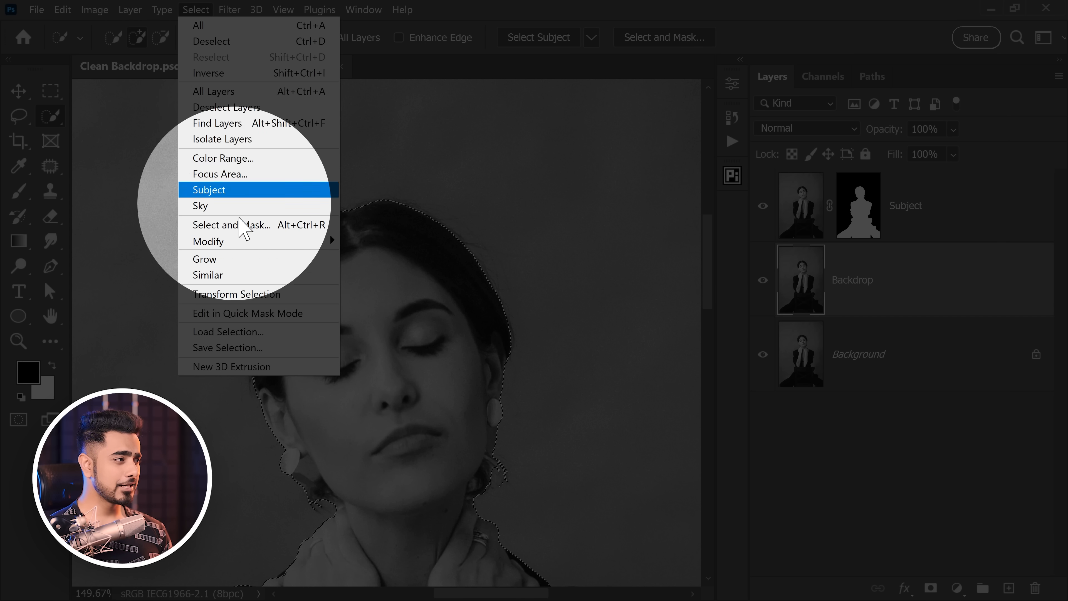
pyautogui.moveTo(219, 241)
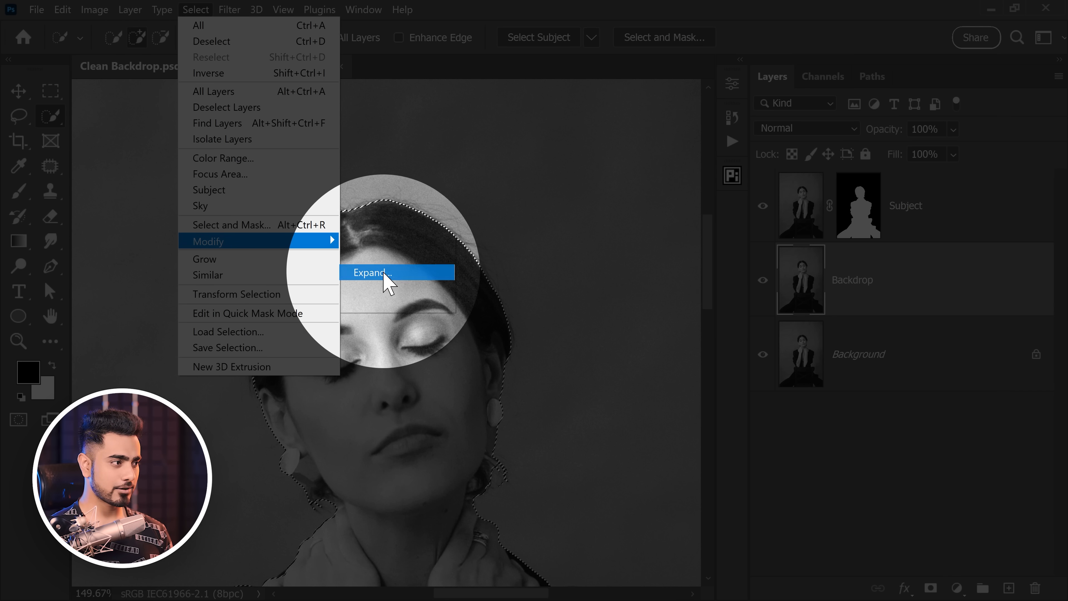
pyautogui.click(376, 273)
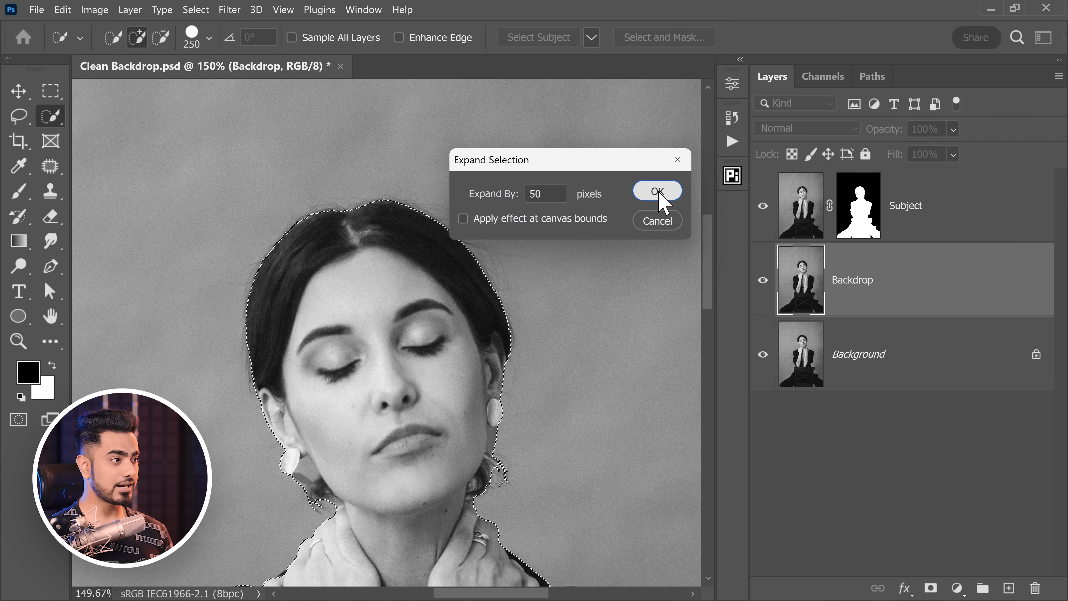
pyautogui.click(657, 190)
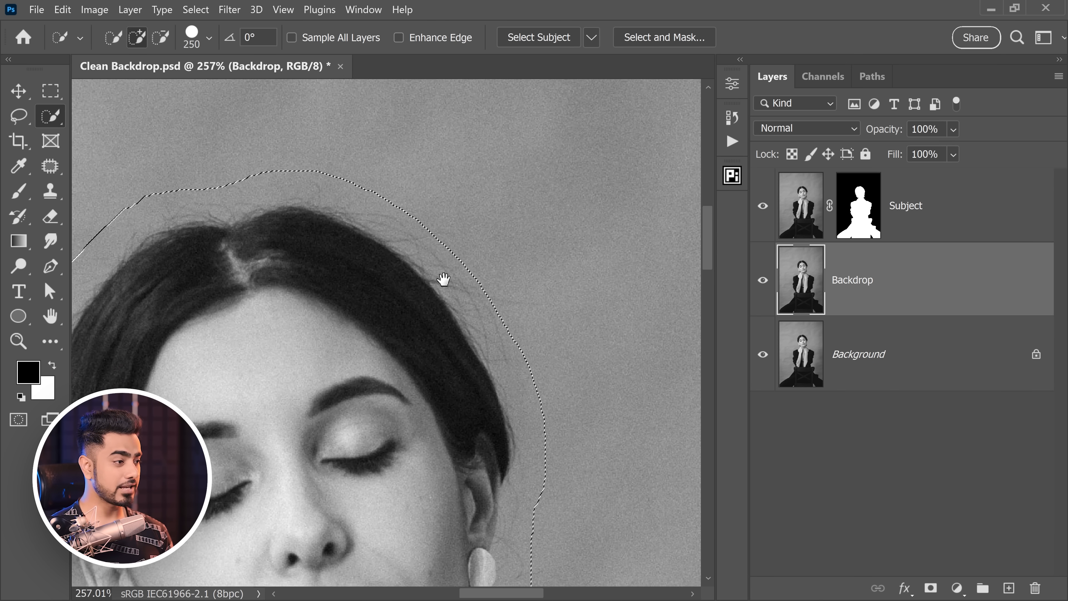
pyautogui.click(19, 114)
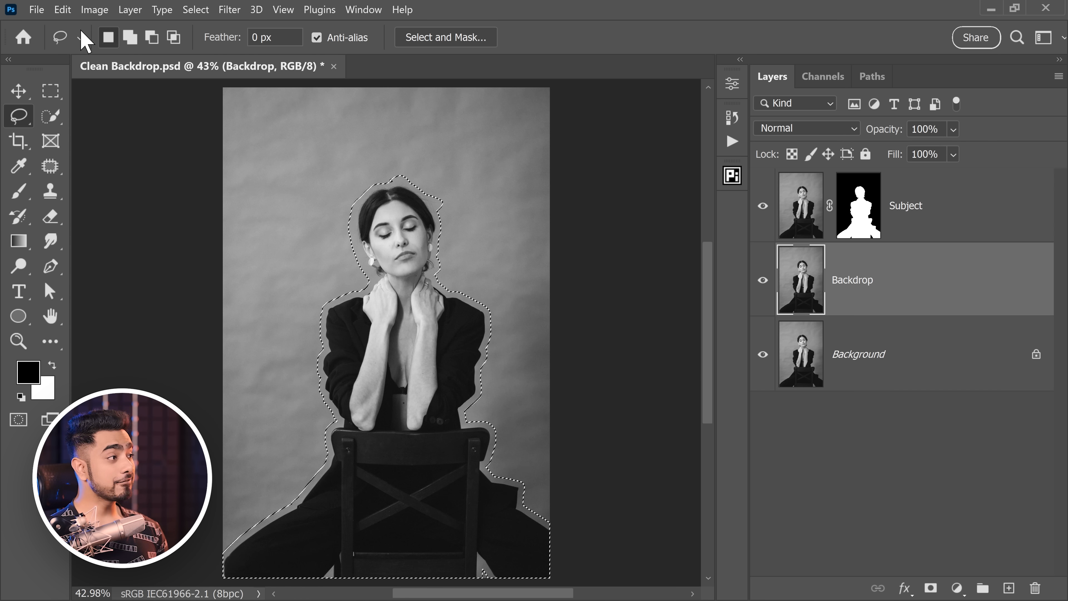
# Content-Aware Fill the expanded selection to erase the woman and chair from Backdrop.
pyautogui.click(62, 9)
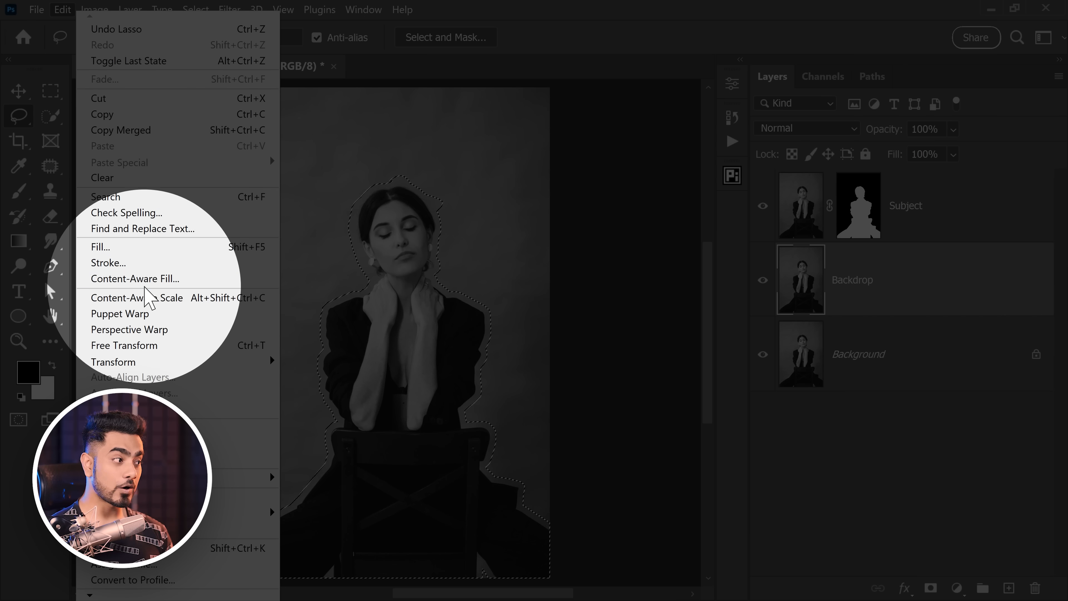
pyautogui.click(135, 279)
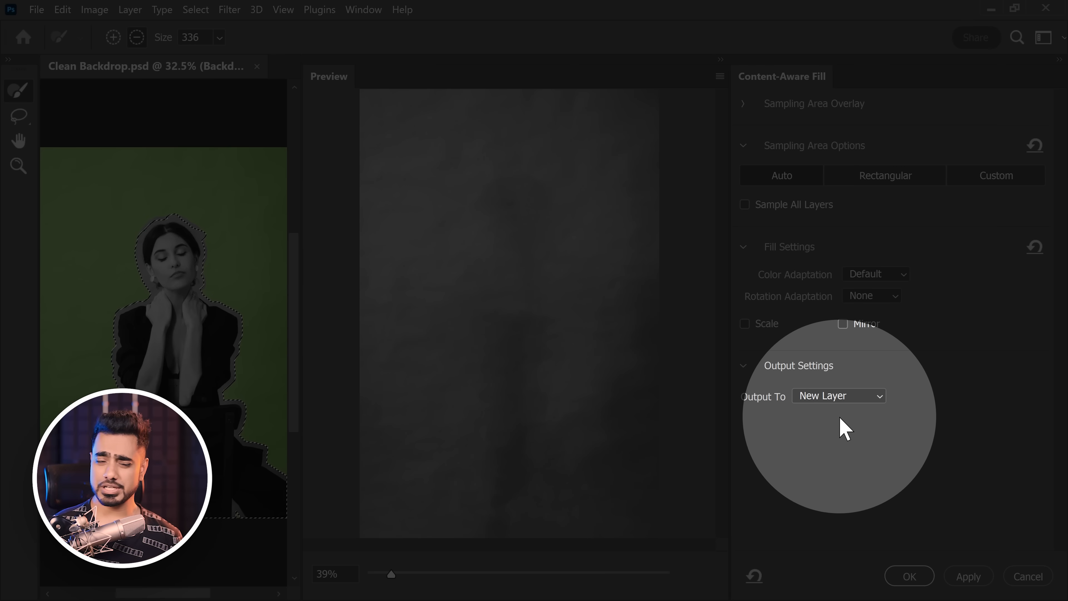
pyautogui.click(839, 396)
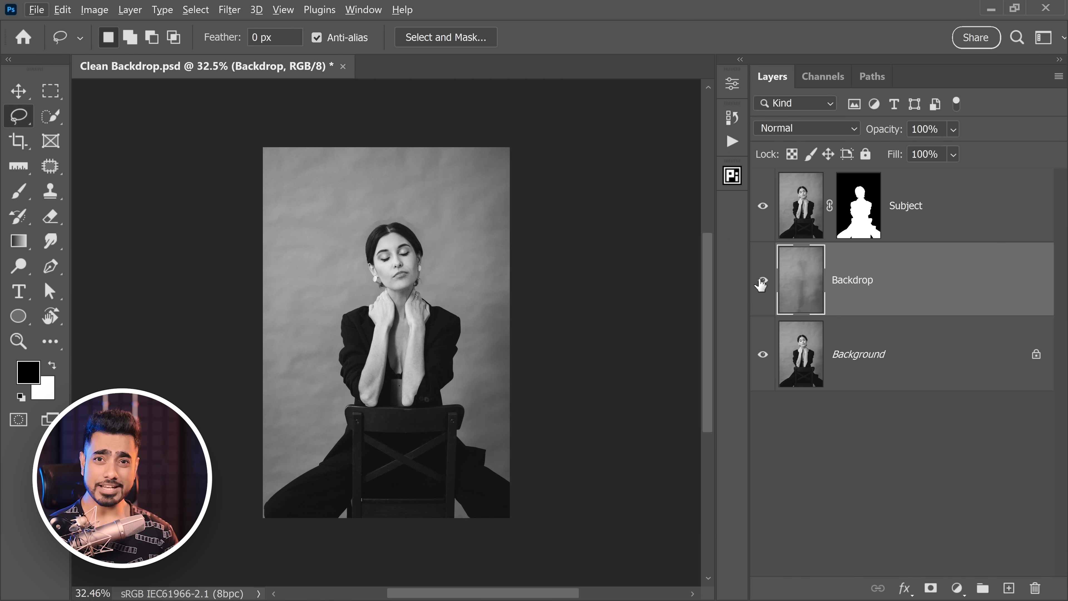
pyautogui.moveTo(763, 279)
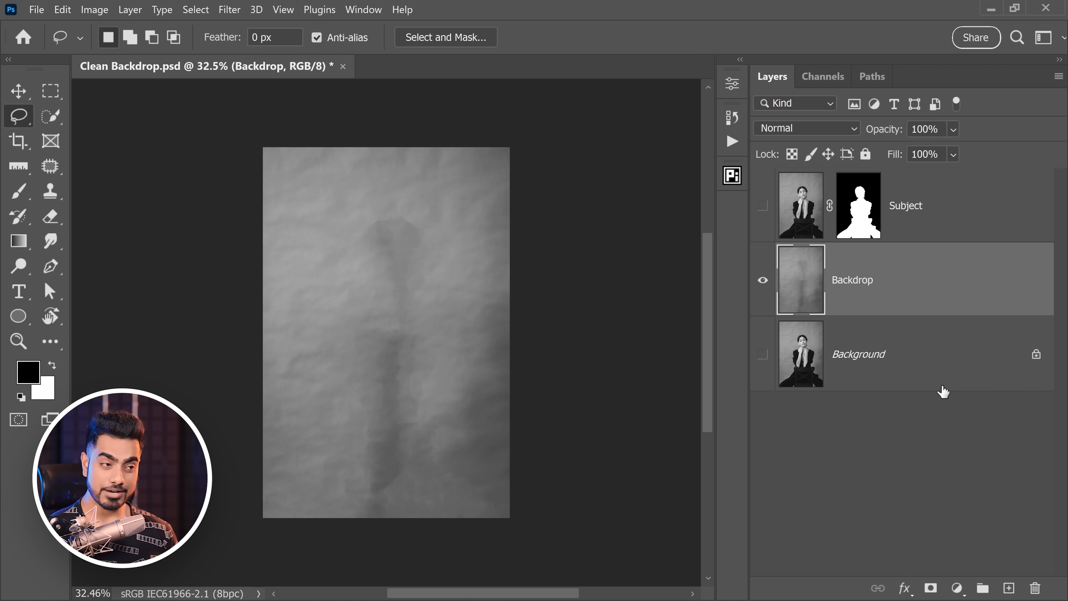
# Patch away the leftover silhouette on Backdrop, deselect, and reshow the Subject and Background layers.
pyautogui.click(449, 224)
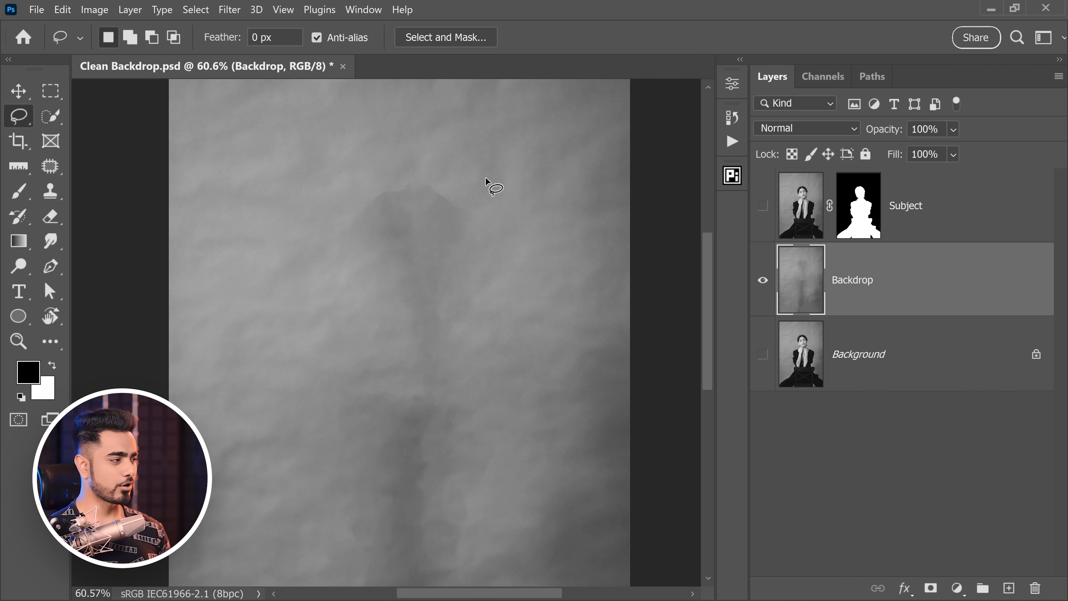
pyautogui.click(50, 165)
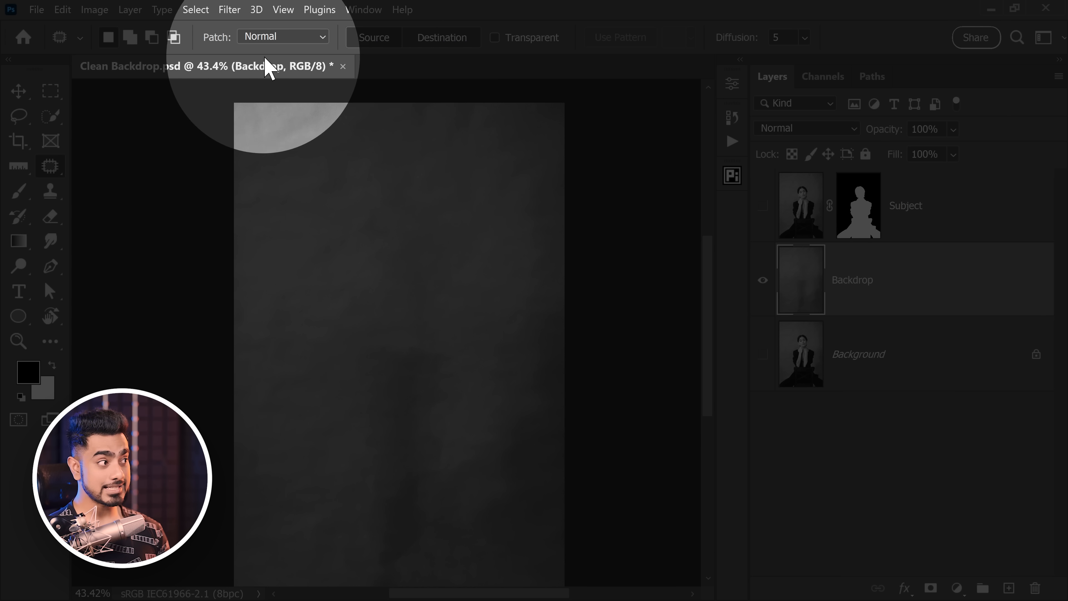
pyautogui.moveTo(378, 306); pyautogui.dragTo(379, 382)
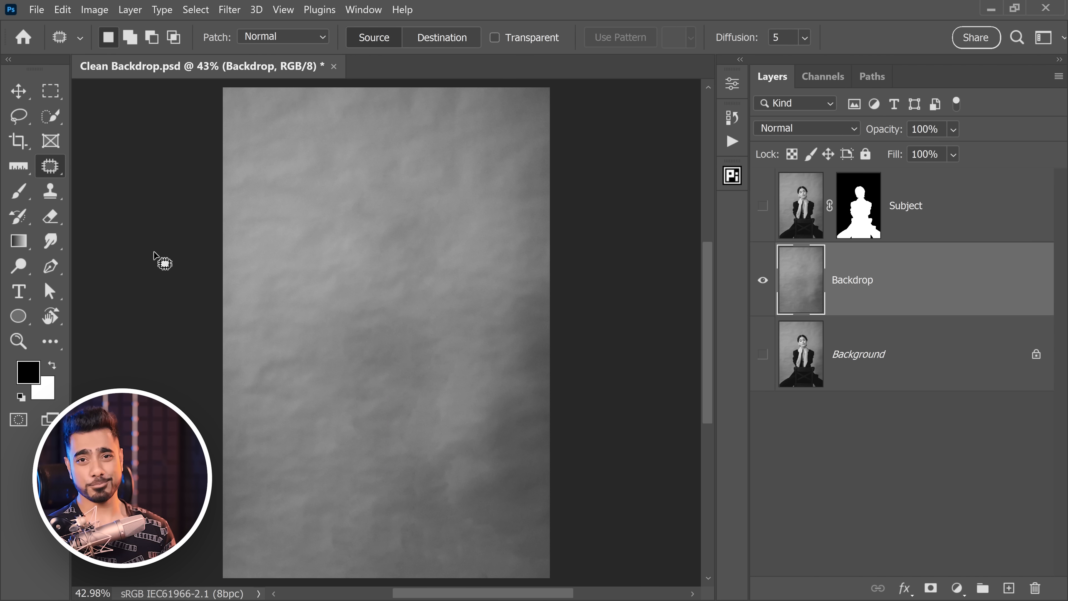
pyautogui.click(762, 205)
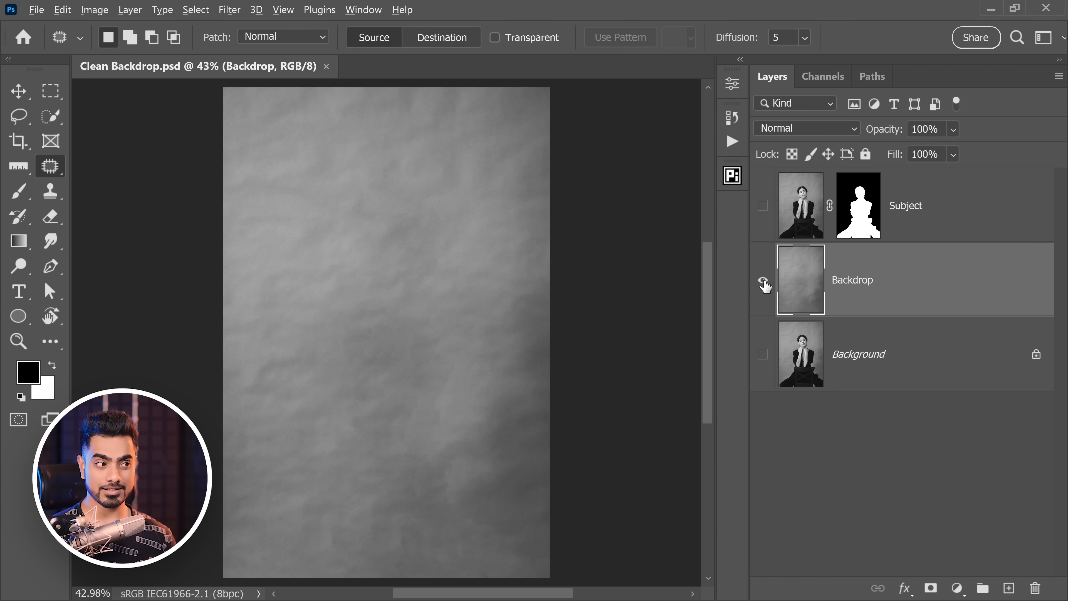
pyautogui.click(762, 206)
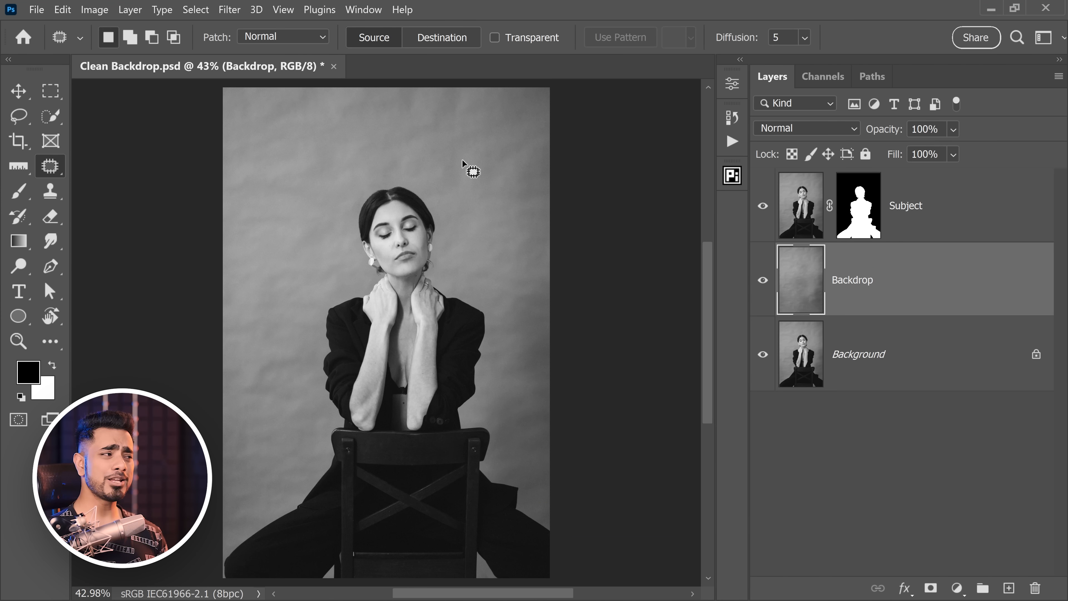
# Convert Backdrop for smart filters and apply a 160-pixel Gaussian Blur.
pyautogui.click(230, 10)
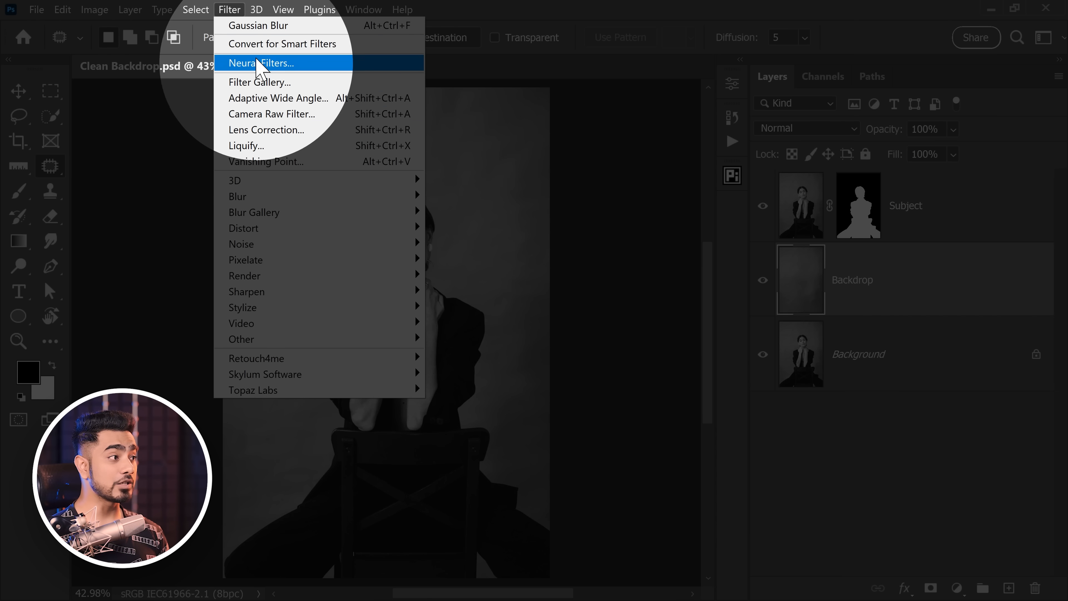
pyautogui.moveTo(266, 71)
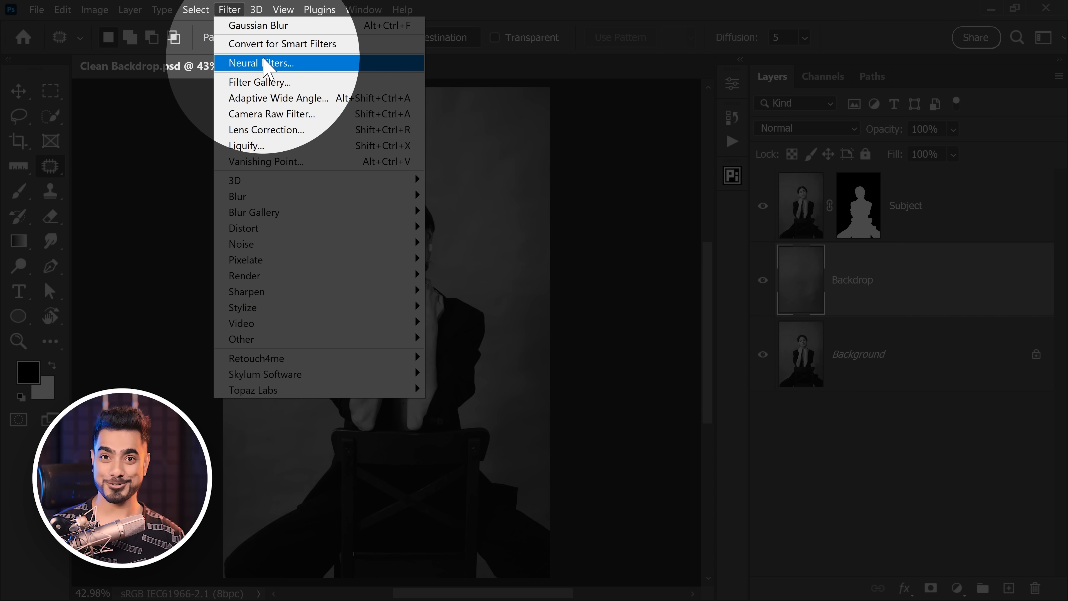
pyautogui.moveTo(289, 50)
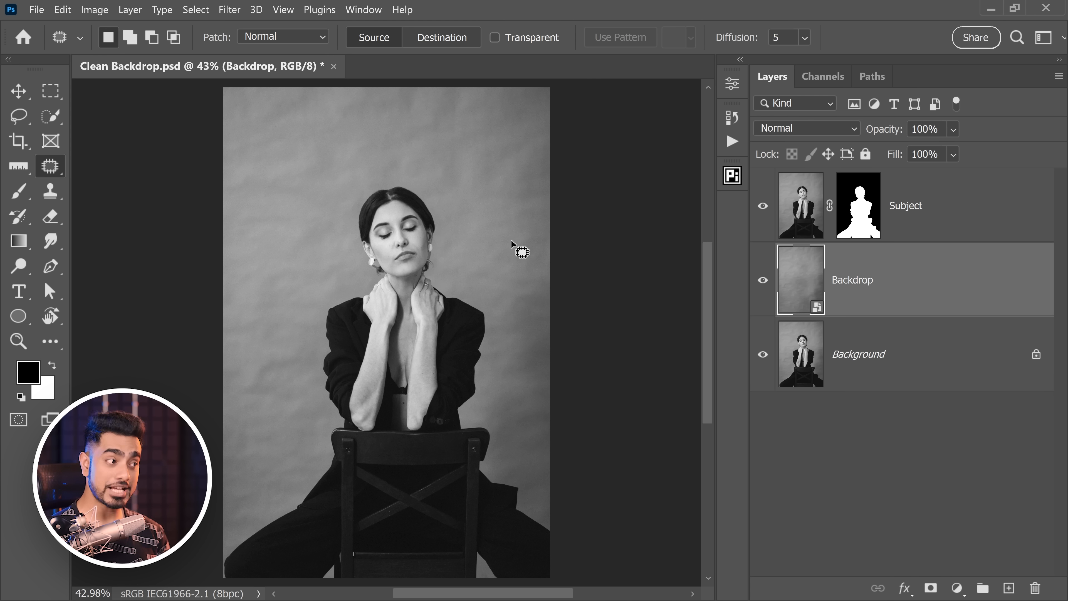
pyautogui.click(229, 10)
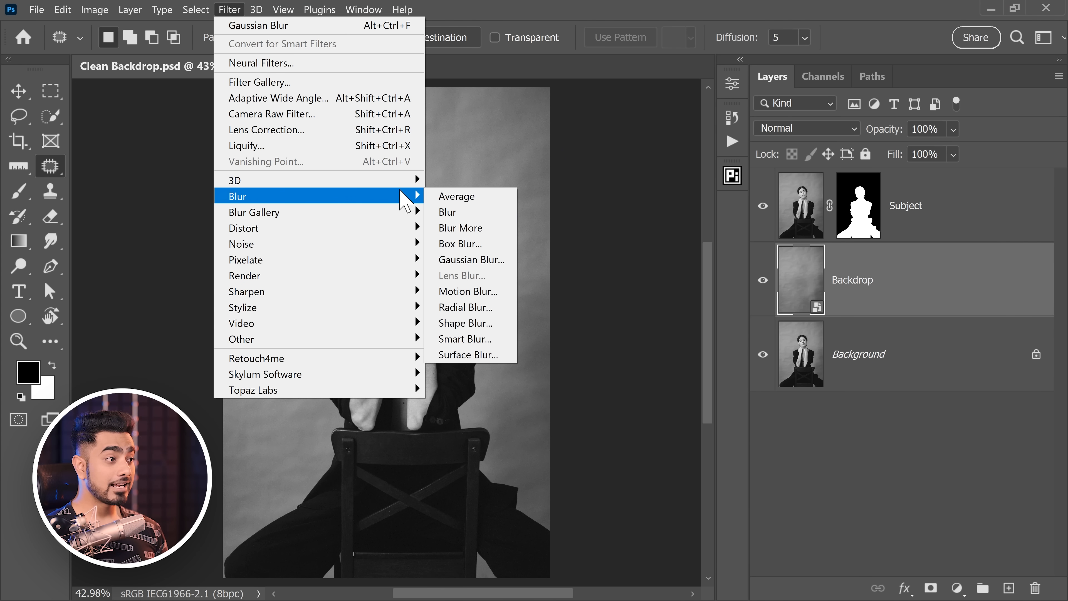
pyautogui.click(471, 259)
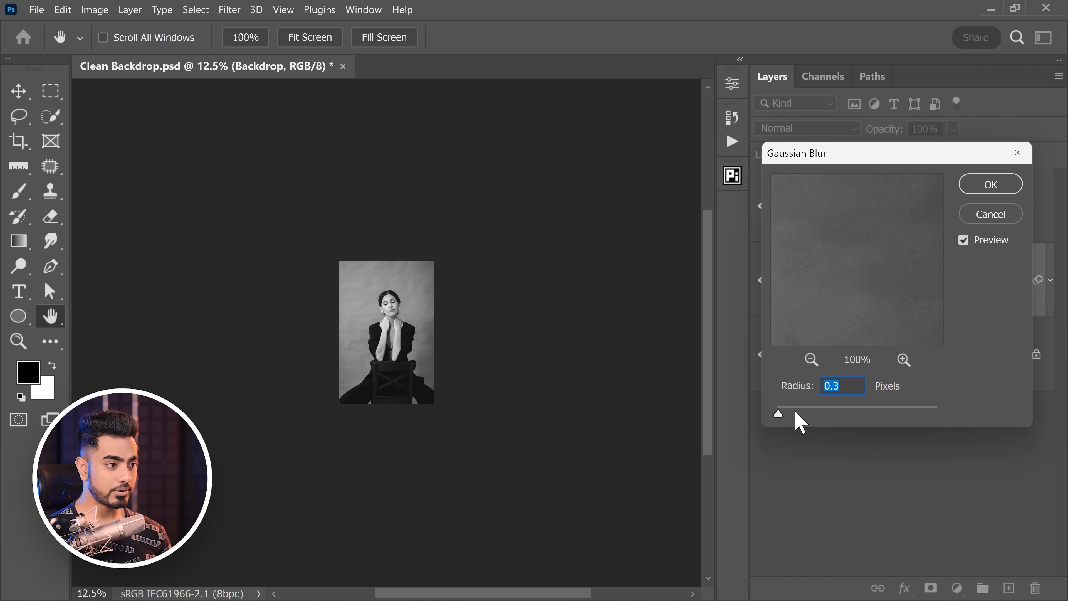
pyautogui.moveTo(779, 413); pyautogui.dragTo(822, 412)
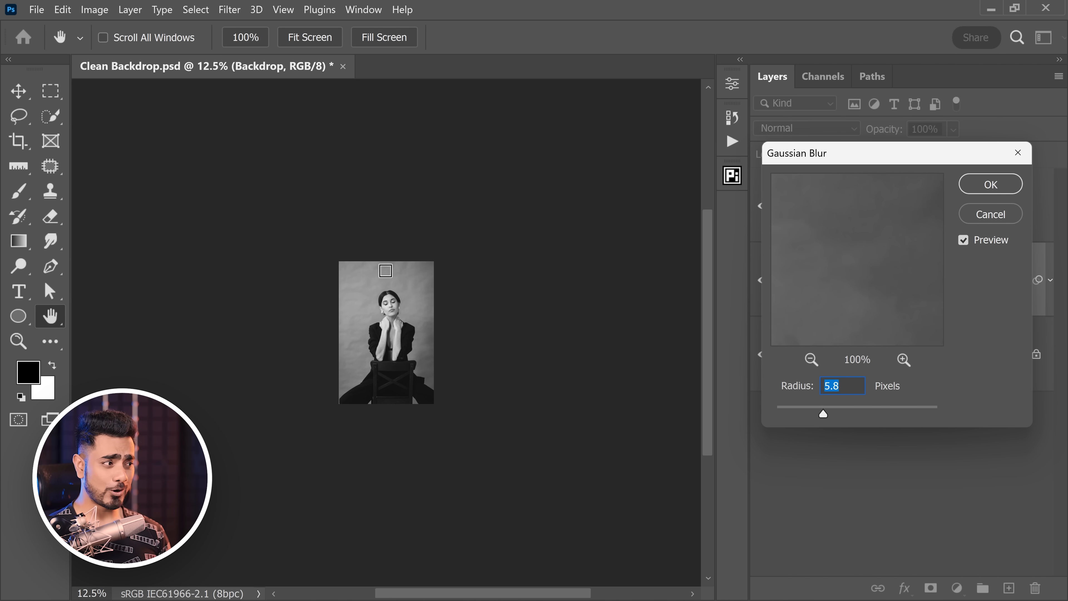
pyautogui.moveTo(822, 413); pyautogui.dragTo(884, 413)
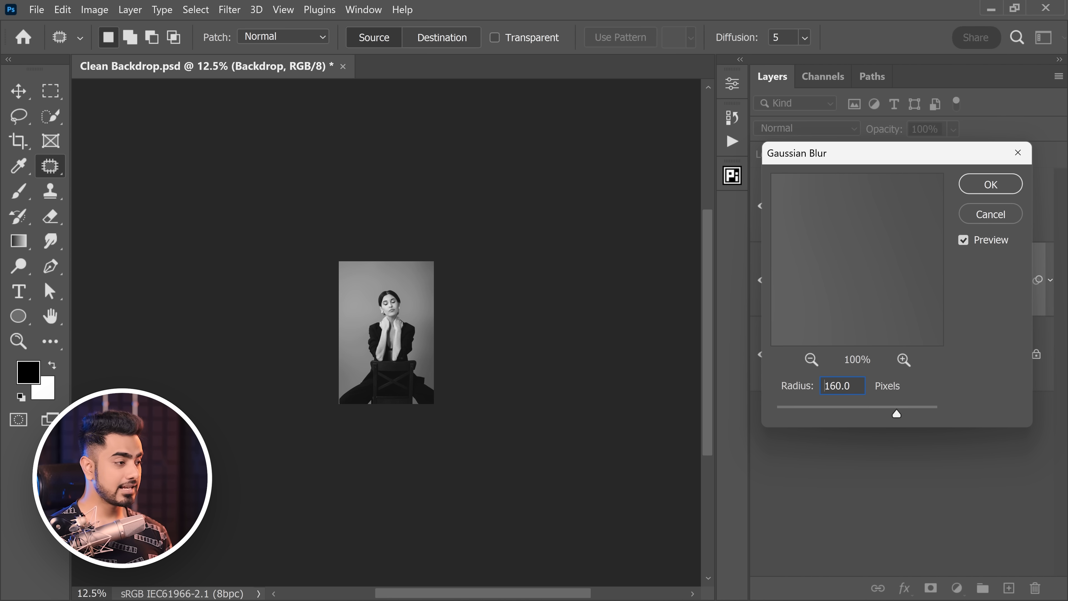
pyautogui.click(990, 183)
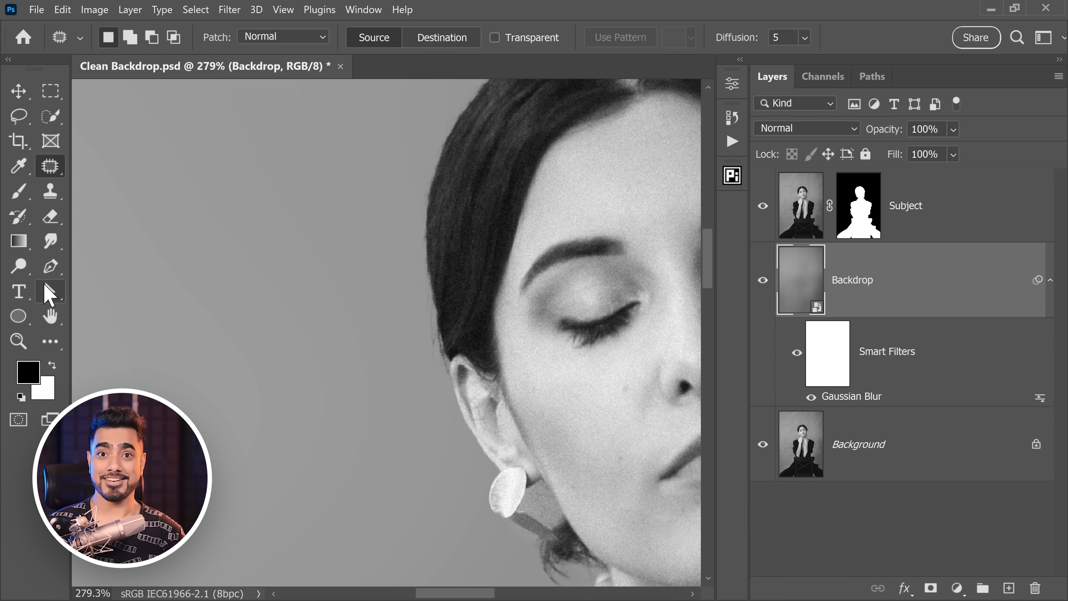
# Create a new Overlay layer named Grain filled with 50% gray.
pyautogui.press('ctrl+shift+n')
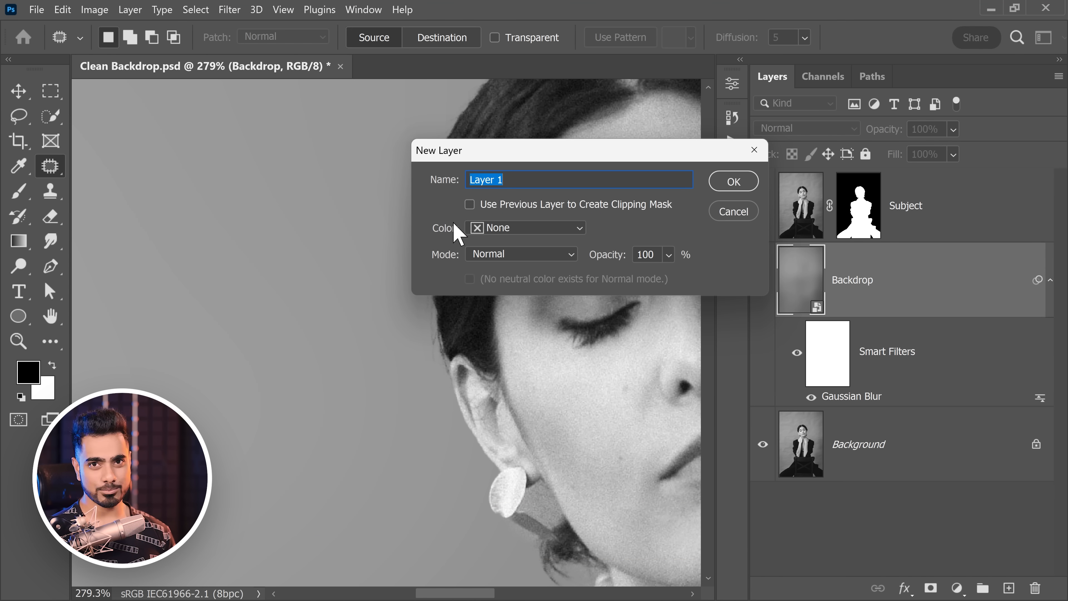
pyautogui.click(522, 254)
pyautogui.write('Gra')
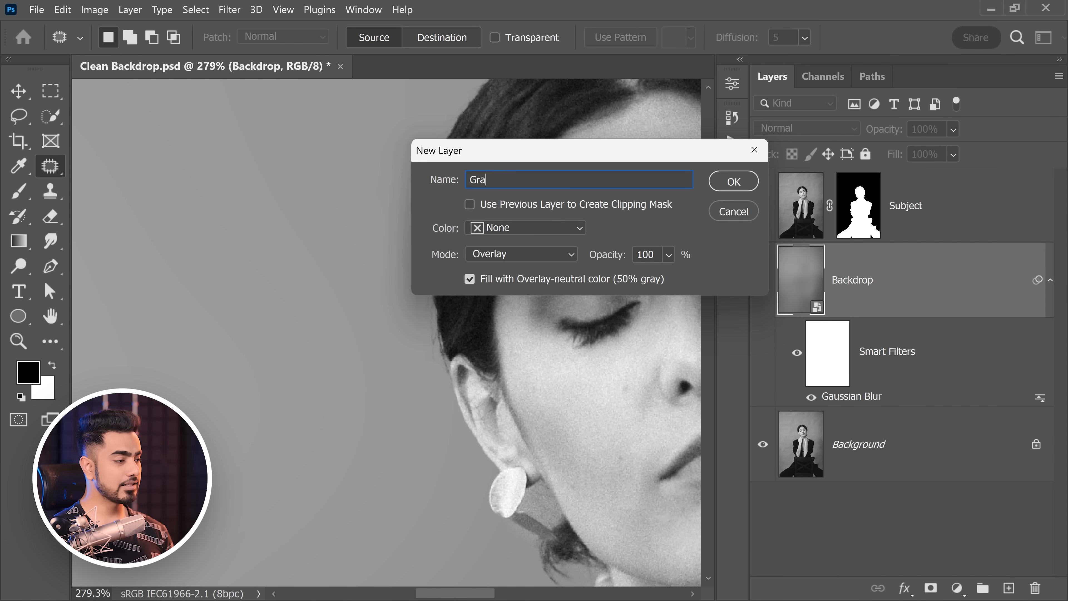
pyautogui.click(733, 182)
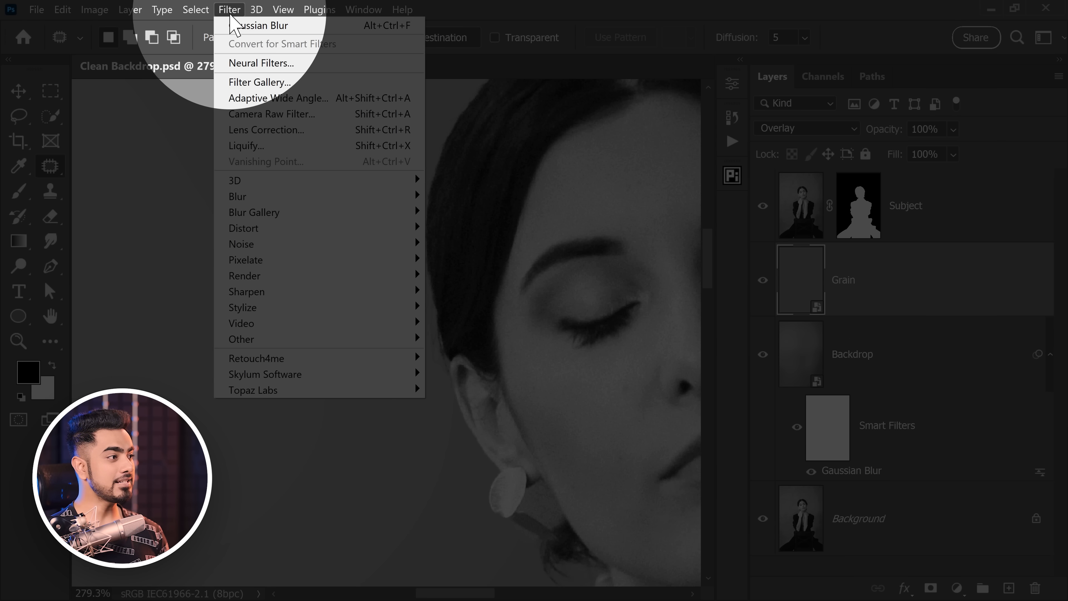
pyautogui.moveTo(234, 181)
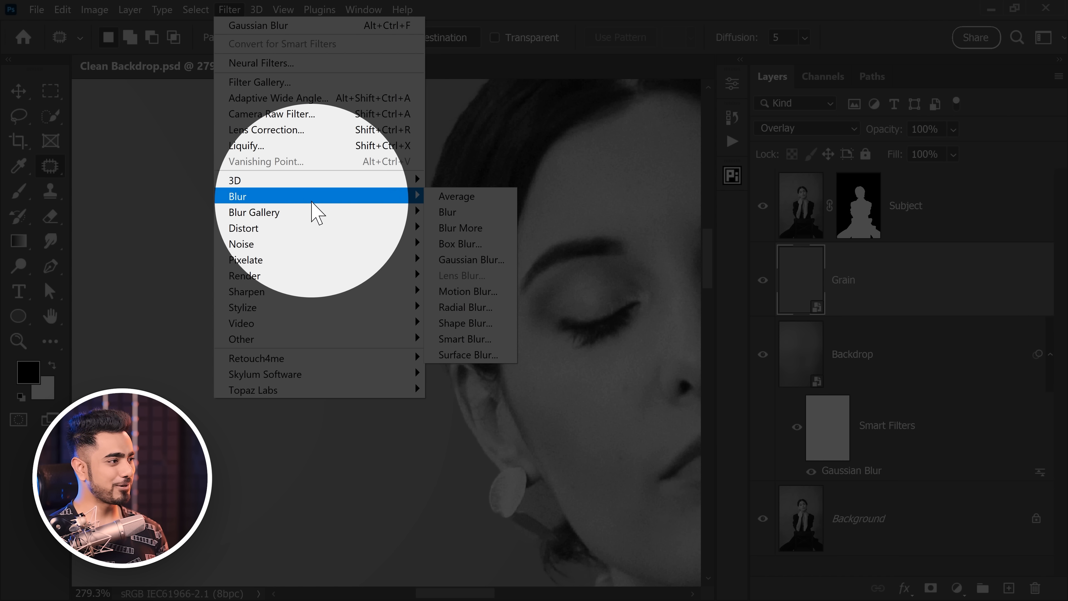
pyautogui.moveTo(241, 244)
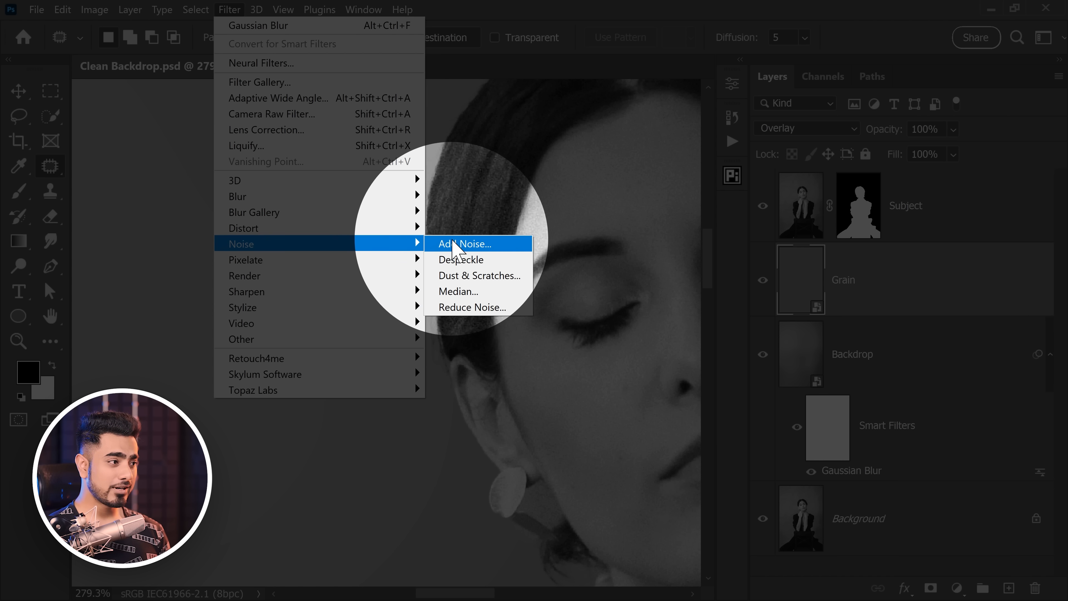
# Apply Add Noise at 40%, Uniform, Monochromatic to the Grain layer.
pyautogui.click(463, 245)
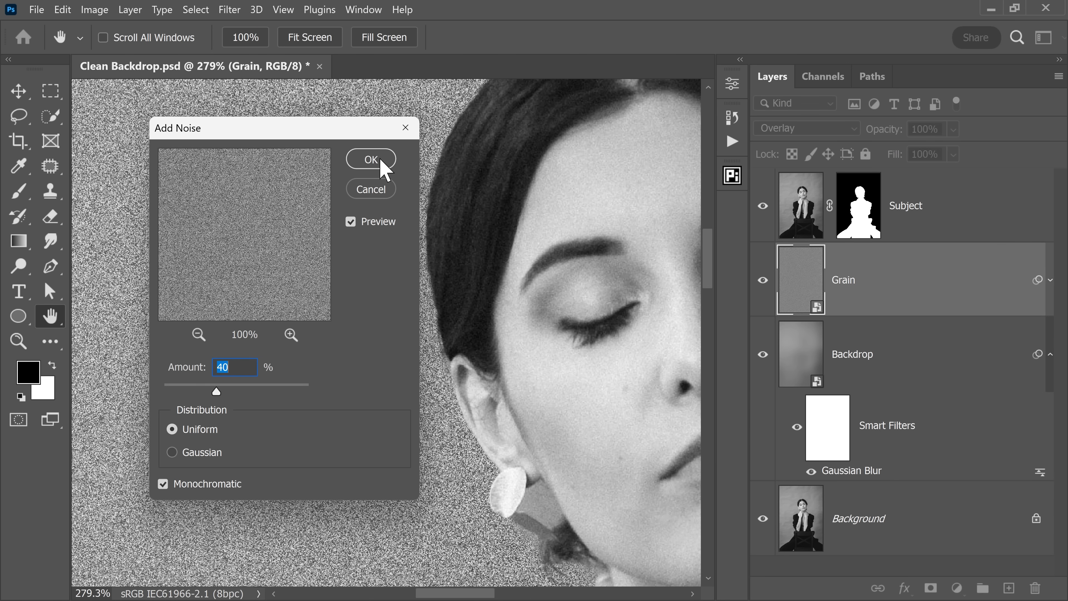
pyautogui.click(371, 158)
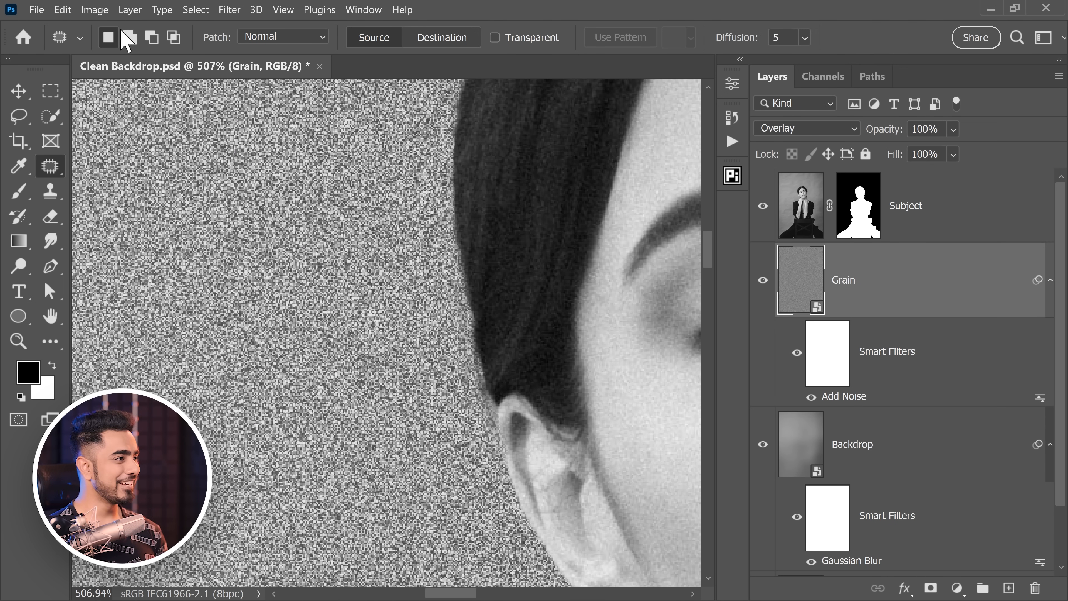
# Add a 0.4-pixel Gaussian Blur smart filter to soften the grain.
pyautogui.click(229, 10)
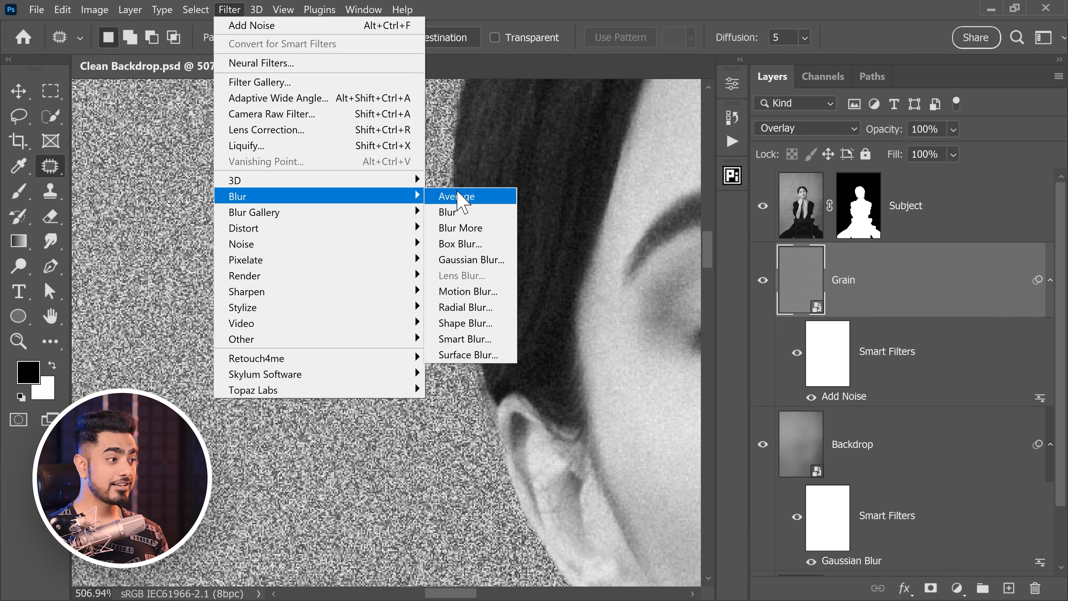
pyautogui.click(471, 259)
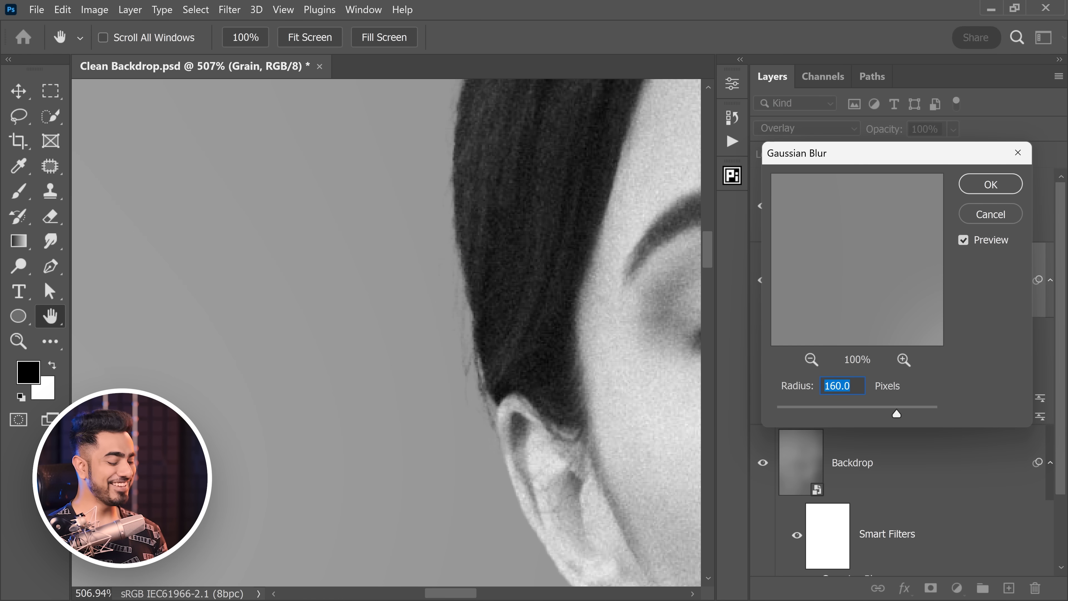
pyautogui.write('0.4')
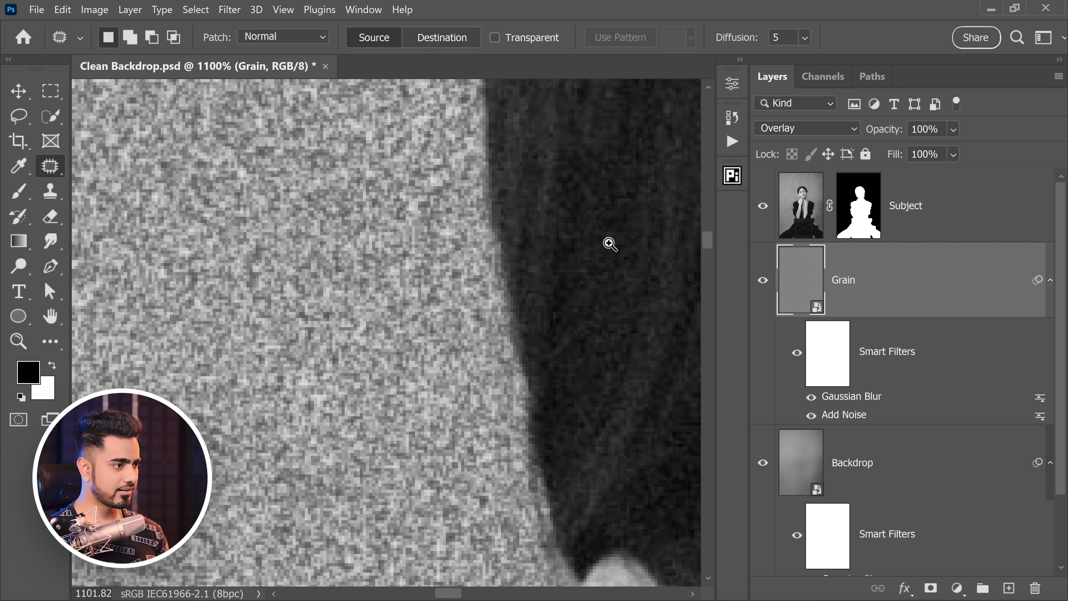
pyautogui.scroll(-3)
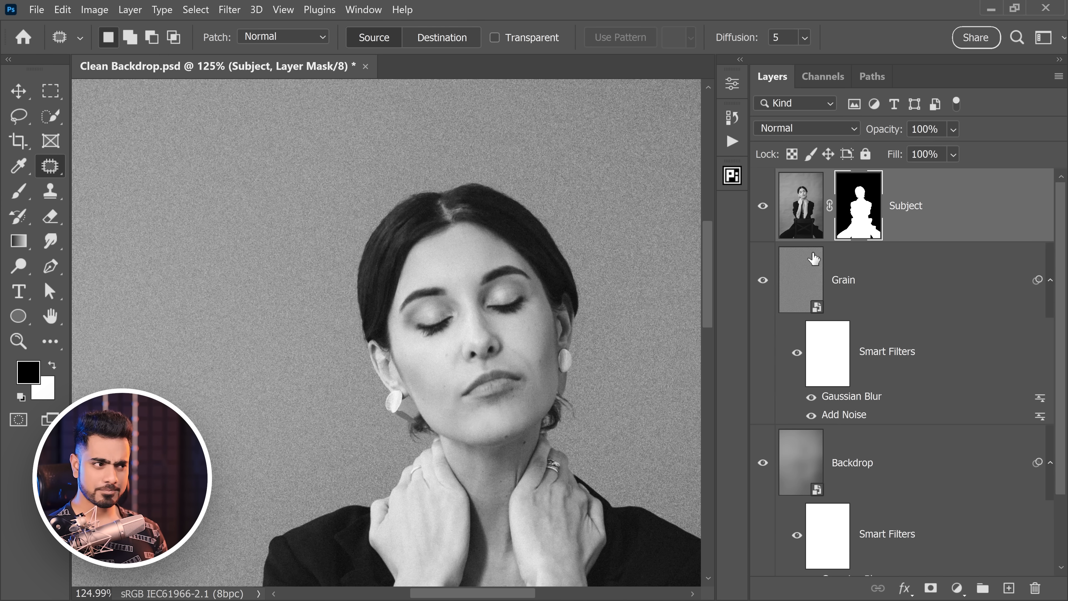
# Open Grain's blending options and lower its opacity to 34%.
pyautogui.click(763, 279)
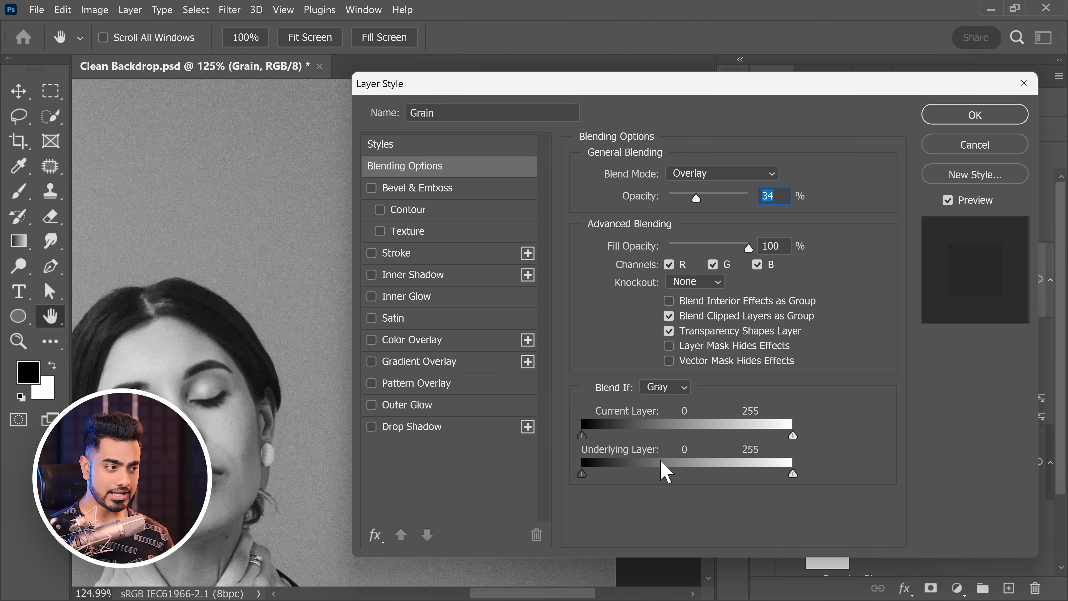
# Split the Underlying Layer white slider to 128/255 so grain fades from highlights, and apply.
pyautogui.moveTo(791, 473); pyautogui.dragTo(680, 474)
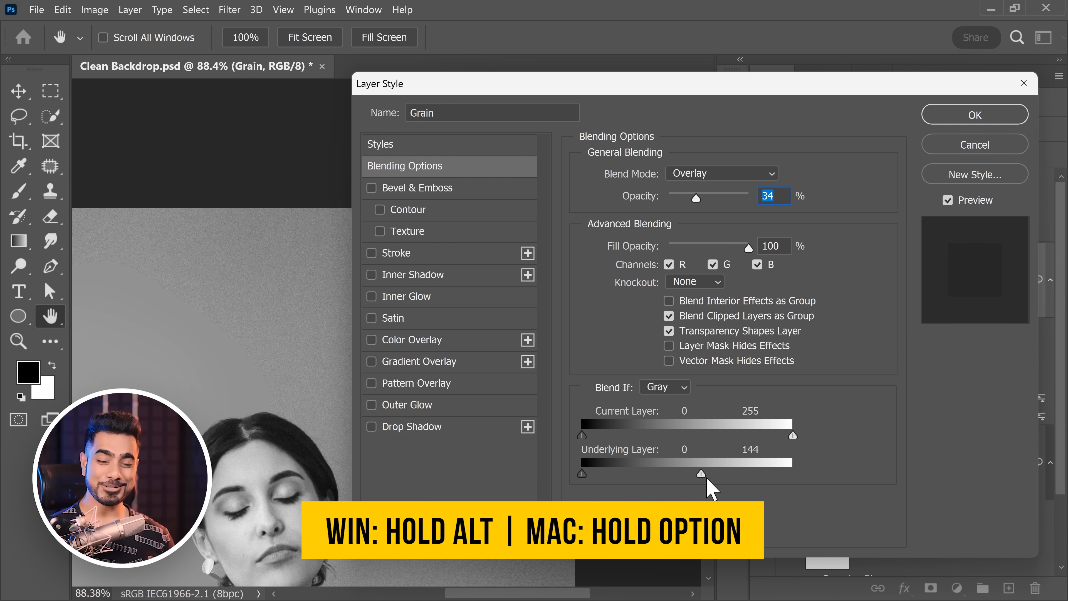
pyautogui.moveTo(686, 472); pyautogui.dragTo(707, 473)
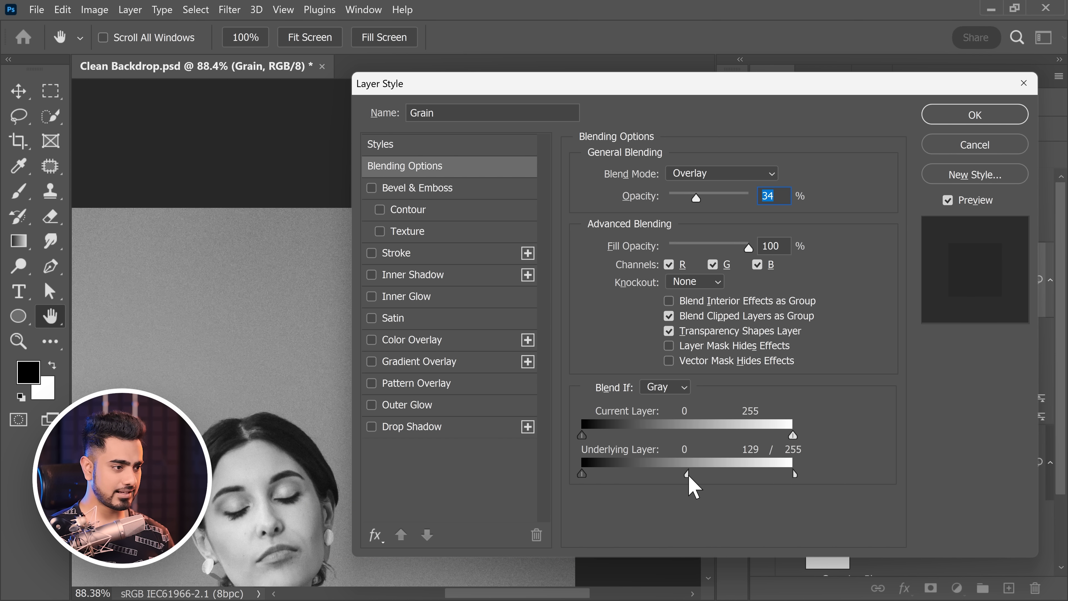
pyautogui.moveTo(685, 473); pyautogui.dragTo(685, 472)
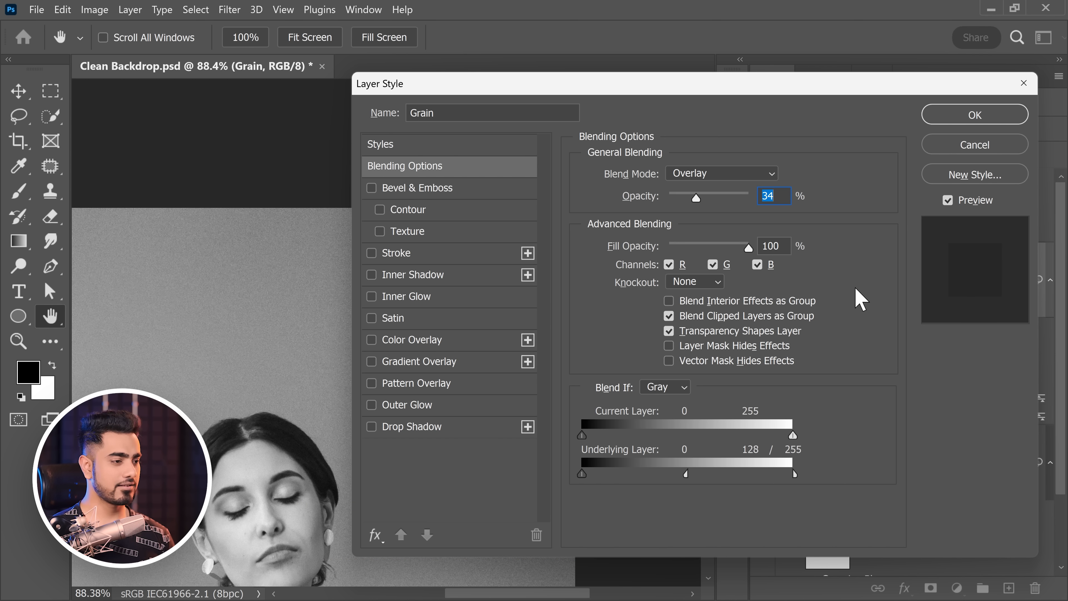
pyautogui.click(974, 114)
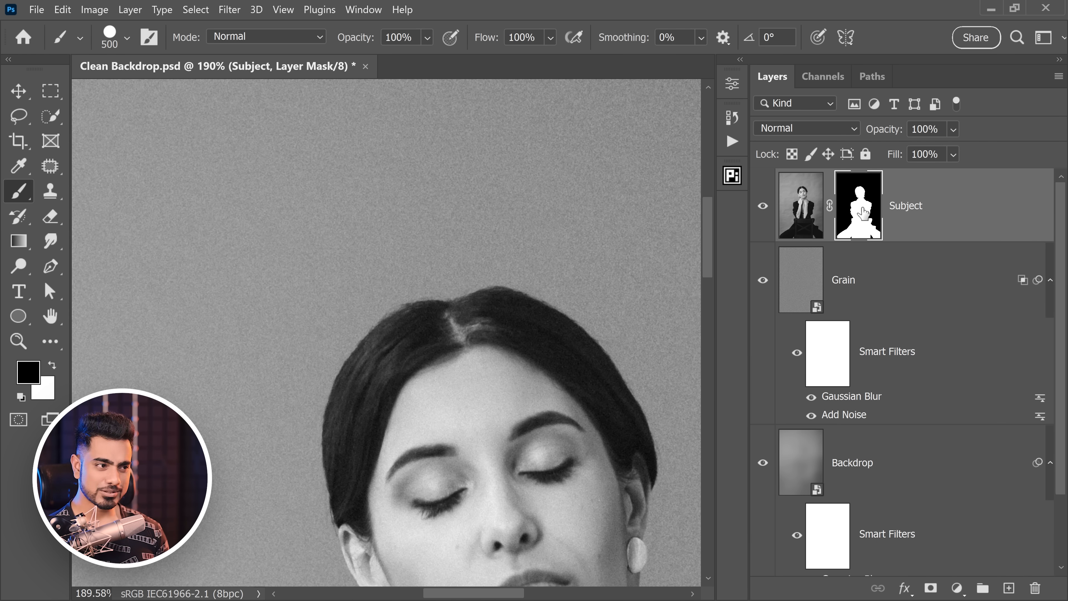
# Lower the brush flow to paint soft white hair edges into the Subject mask.
pyautogui.click(125, 38)
pyautogui.write('2')
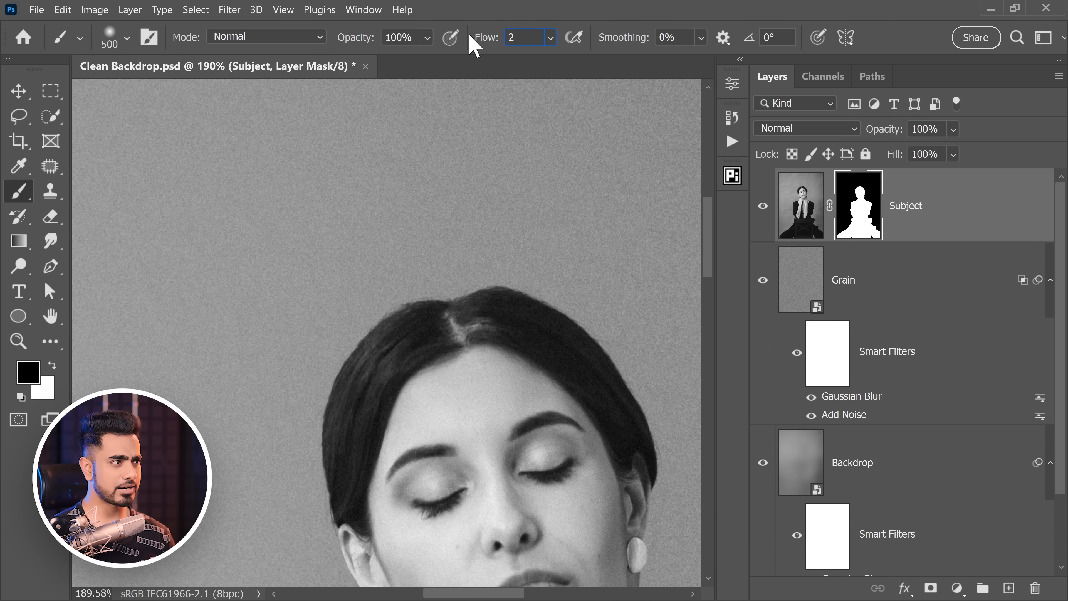
pyautogui.write('00%')
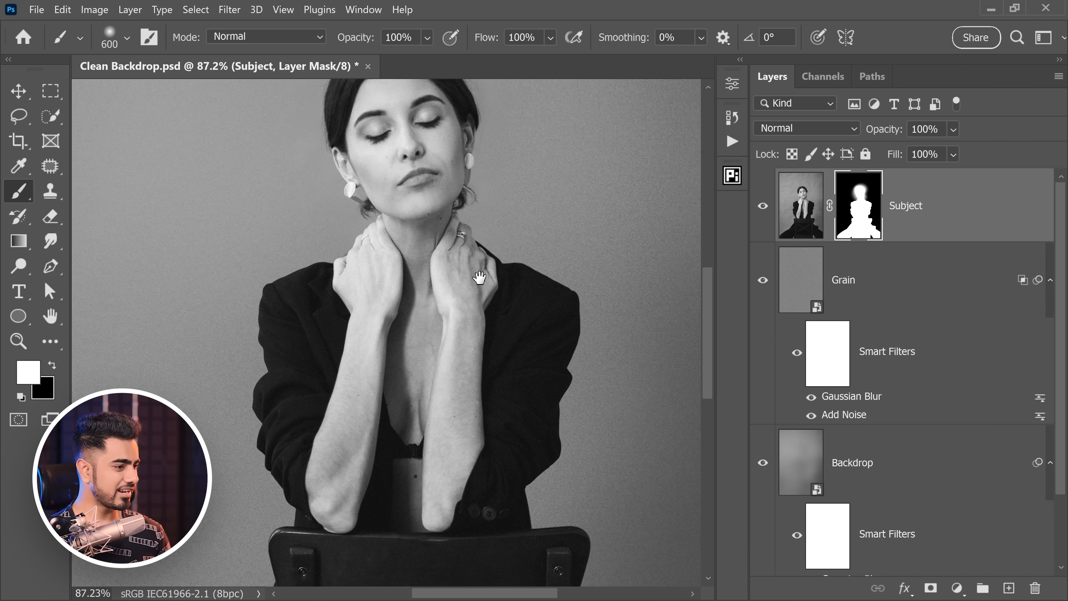
# Select the Grain layer and reduce its opacity to 24%.
pyautogui.click(365, 280)
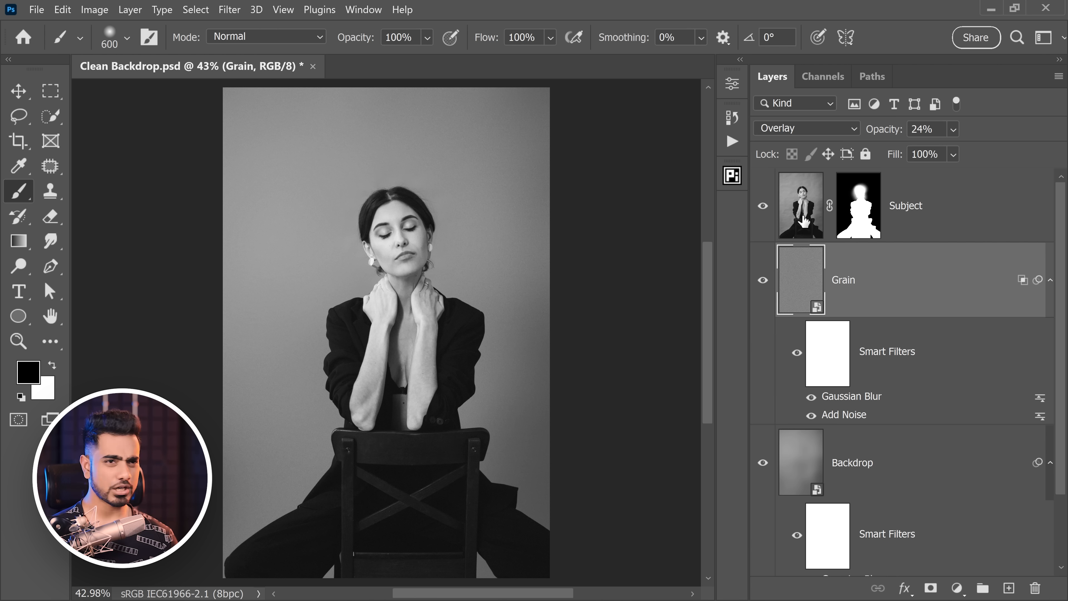
pyautogui.scroll(-3)
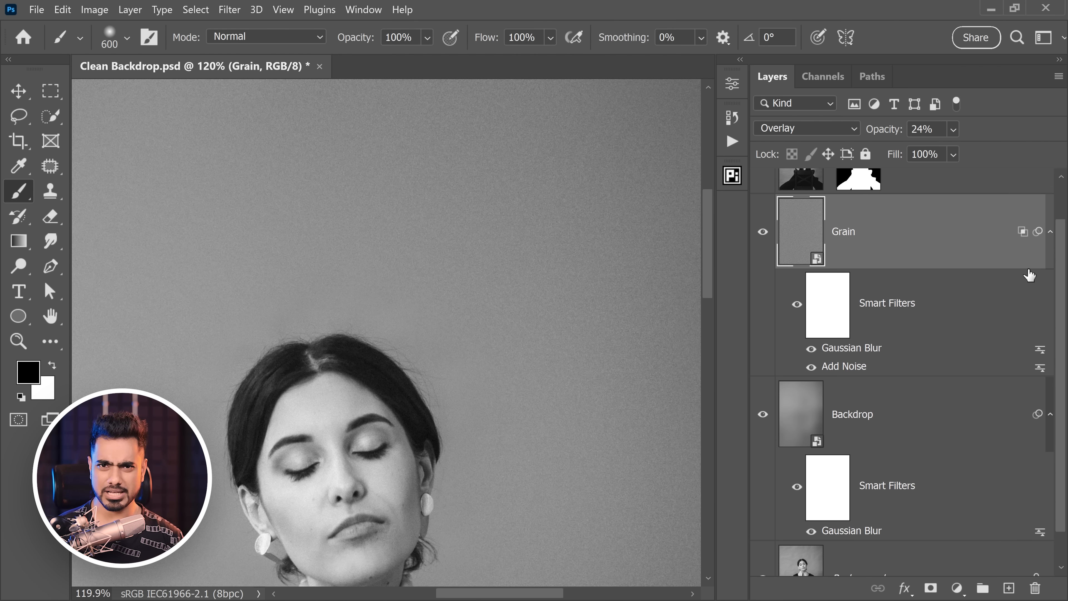
pyautogui.moveTo(1029, 275)
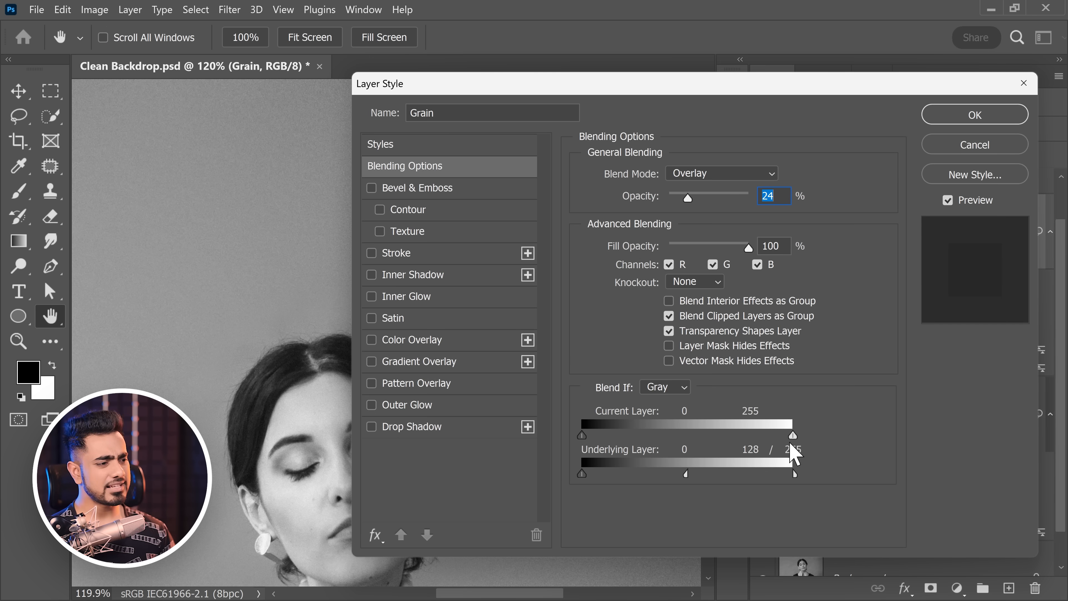
# Review and close the Grain layer's blending options and Add Noise (amount 40) smart filter.
pyautogui.click(975, 114)
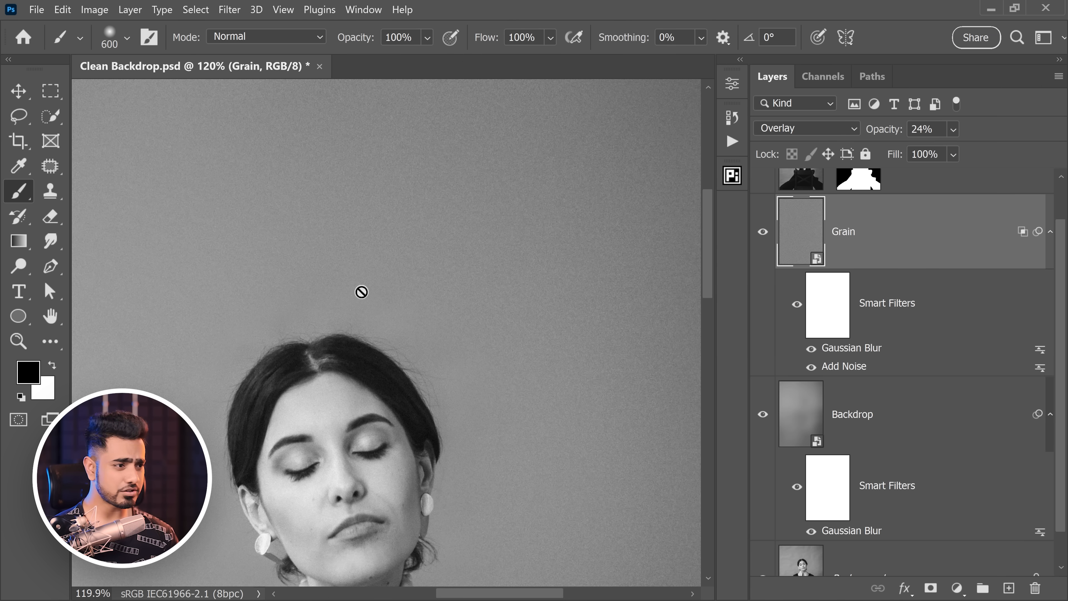
pyautogui.doubleClick(851, 347)
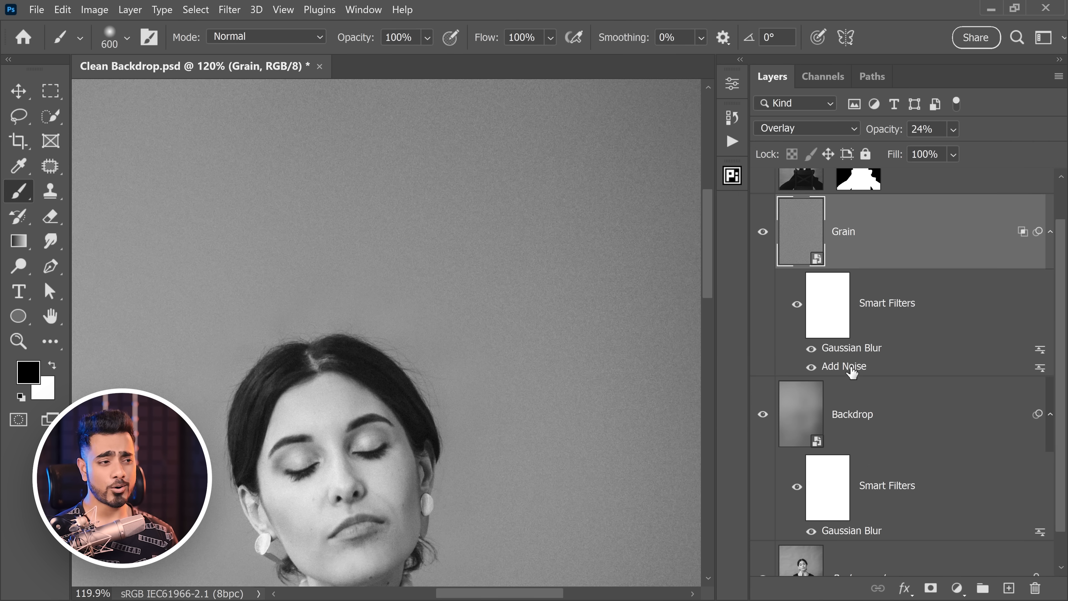
pyautogui.doubleClick(843, 366)
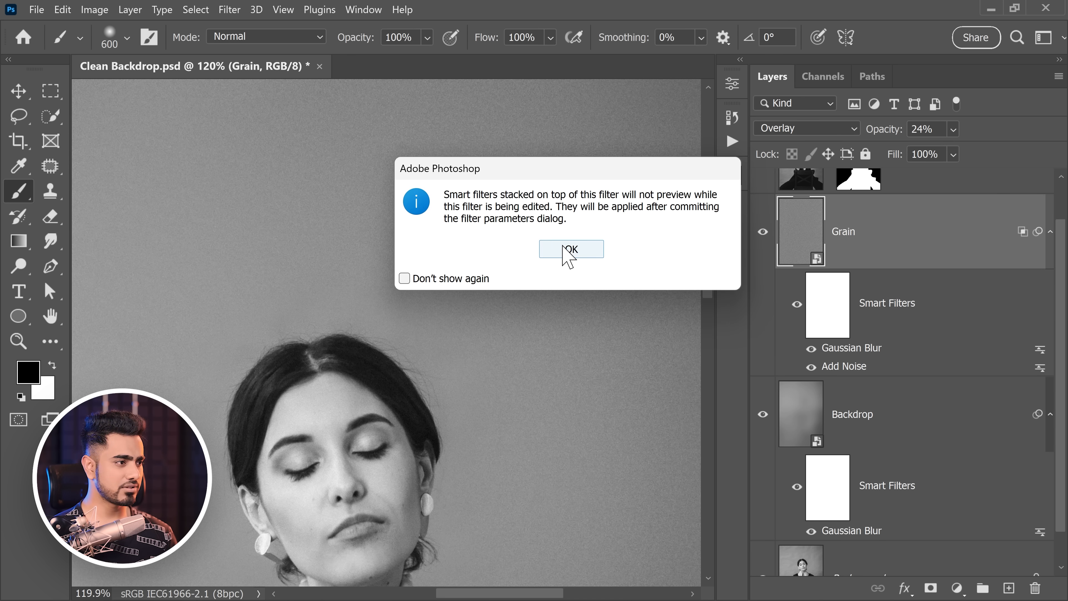
pyautogui.click(572, 249)
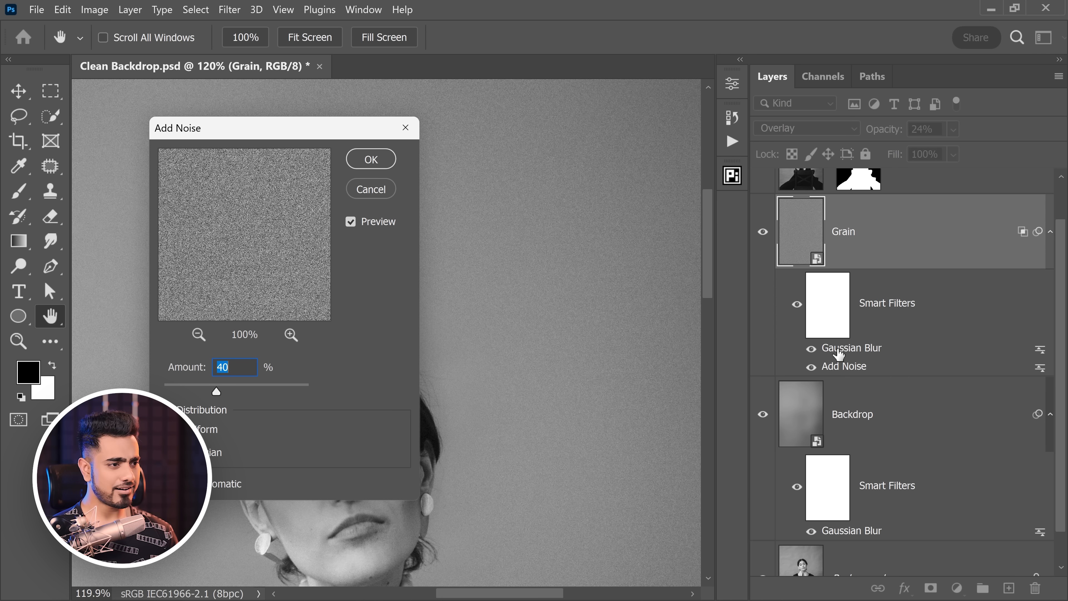
pyautogui.click(370, 158)
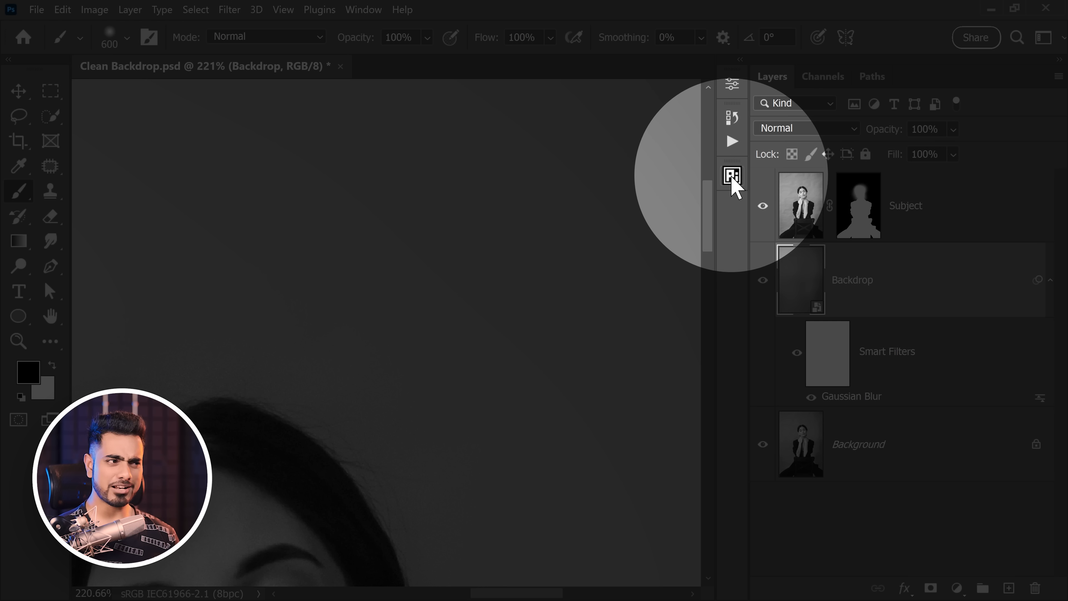
# Add a PiX - Grain layer from the PiXimperfect Compositing panel and move it below Subject.
pyautogui.click(732, 176)
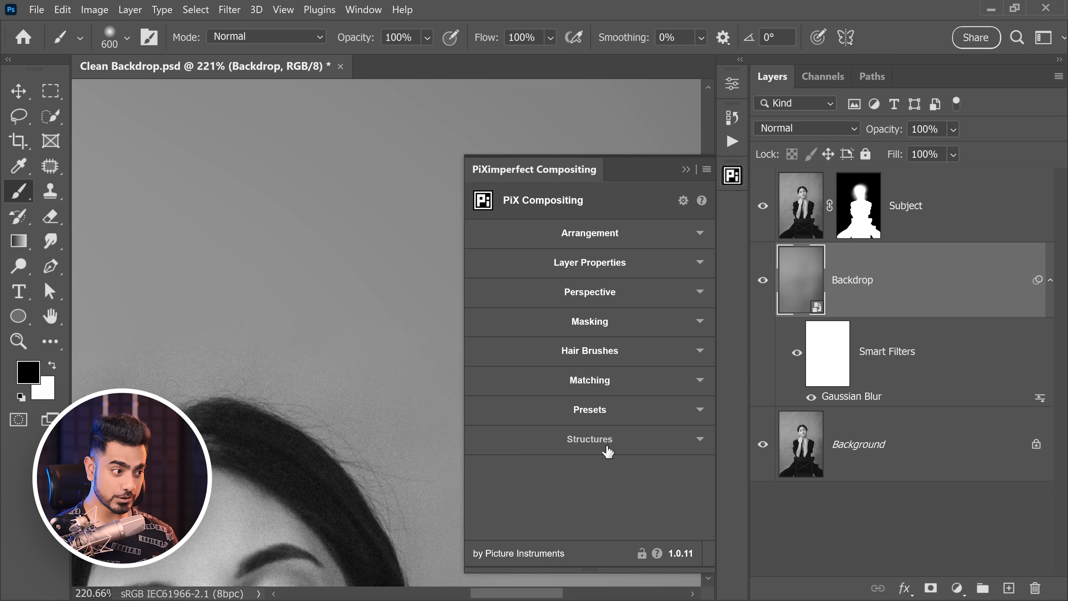
pyautogui.click(589, 439)
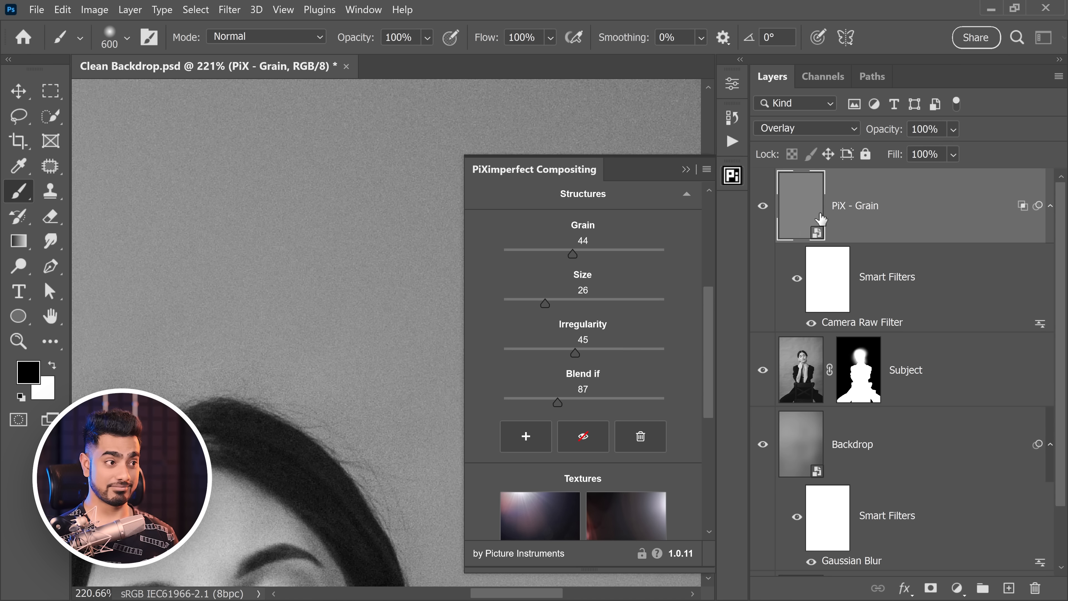
pyautogui.moveTo(801, 205); pyautogui.dragTo(879, 408)
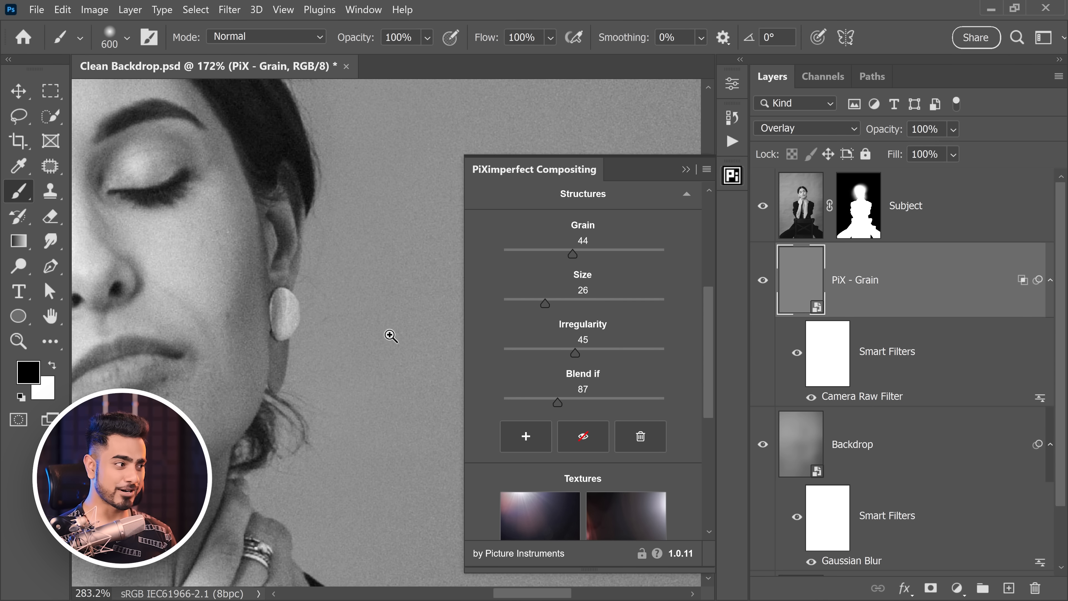
pyautogui.click(389, 336)
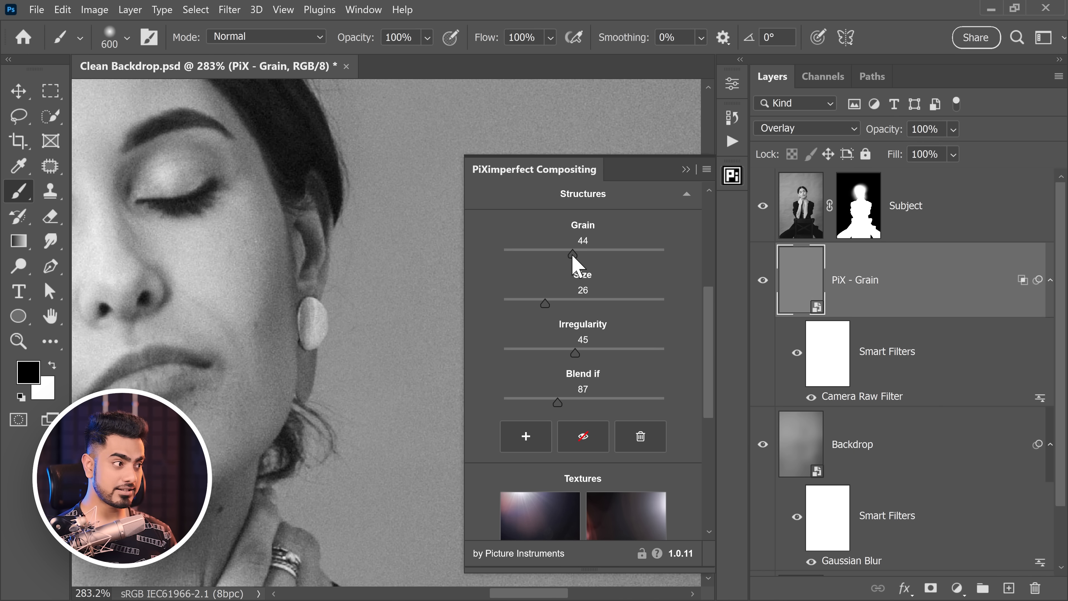
# Tune the grain to strength 67, size 30, irregularity 36 and blend if 54.
pyautogui.moveTo(568, 252); pyautogui.dragTo(611, 252)
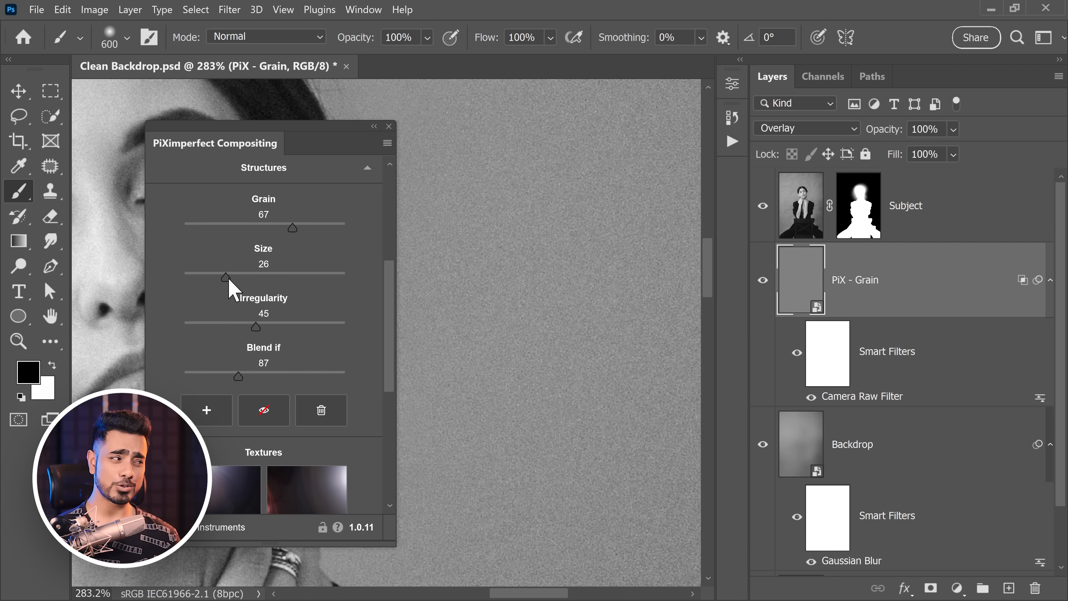
pyautogui.moveTo(226, 277); pyautogui.dragTo(274, 277)
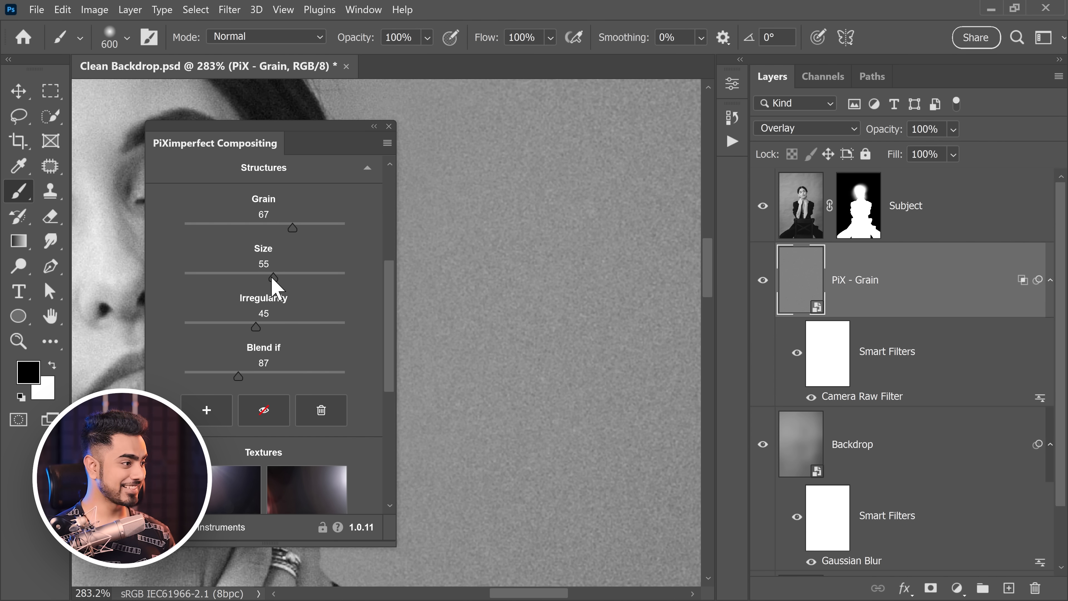
pyautogui.moveTo(293, 278); pyautogui.dragTo(232, 279)
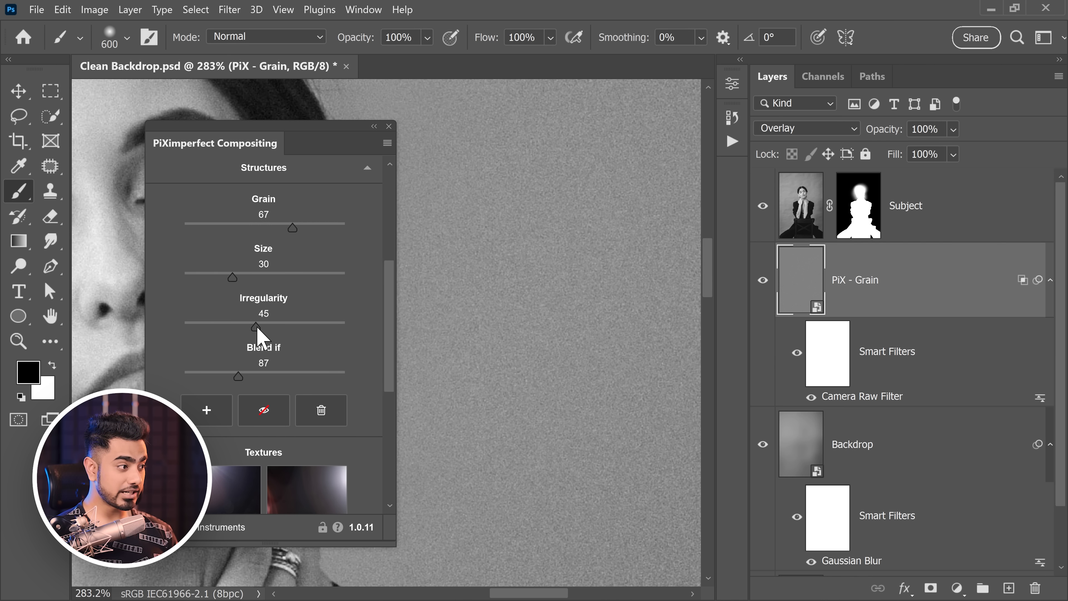
pyautogui.moveTo(256, 326); pyautogui.dragTo(231, 326)
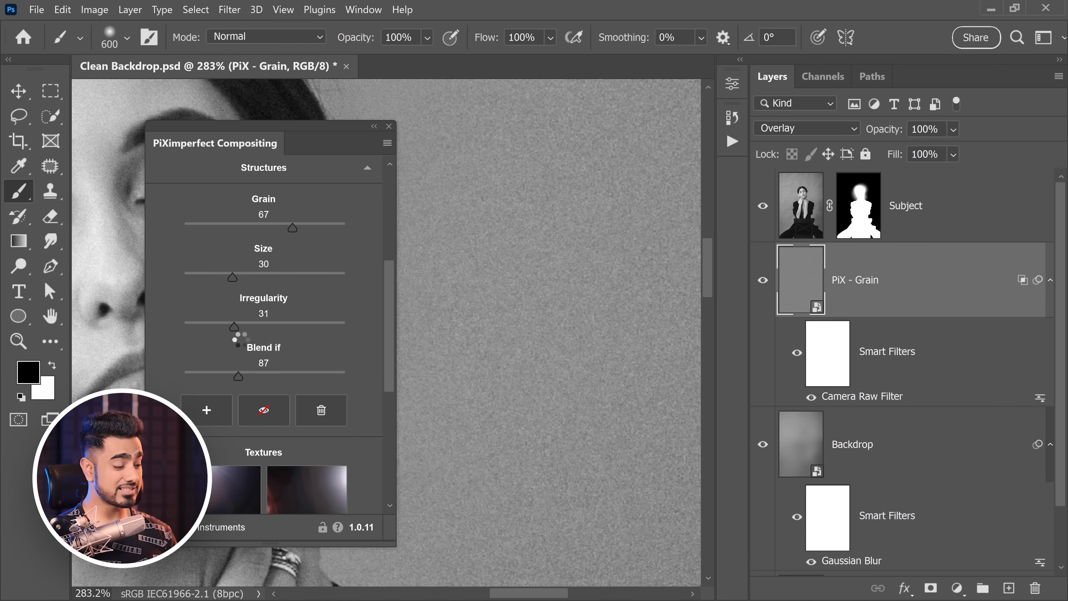
pyautogui.moveTo(231, 326); pyautogui.dragTo(241, 326)
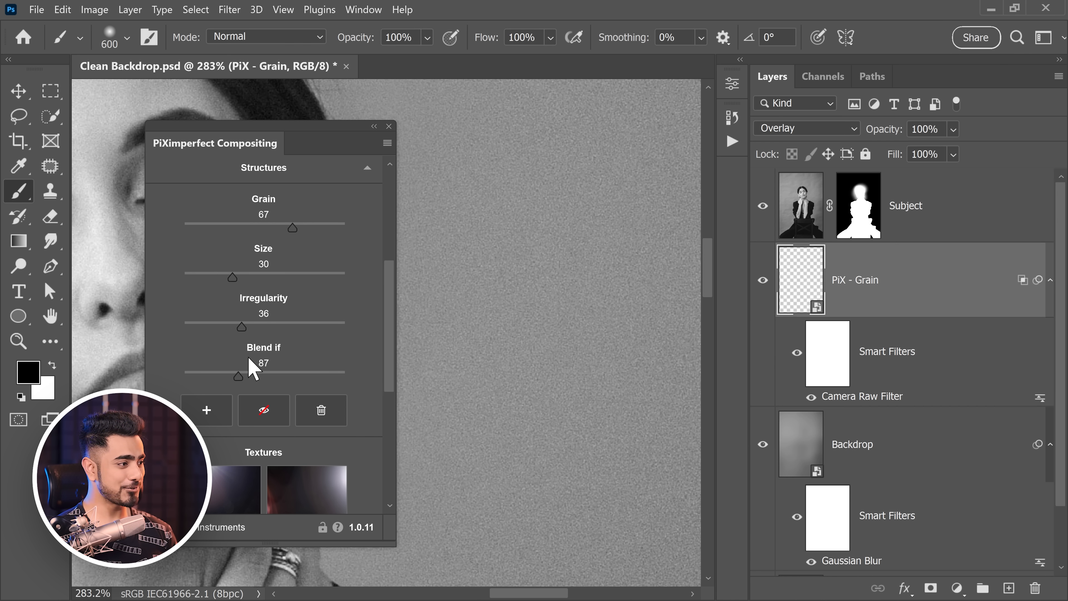
pyautogui.moveTo(238, 376); pyautogui.dragTo(272, 376)
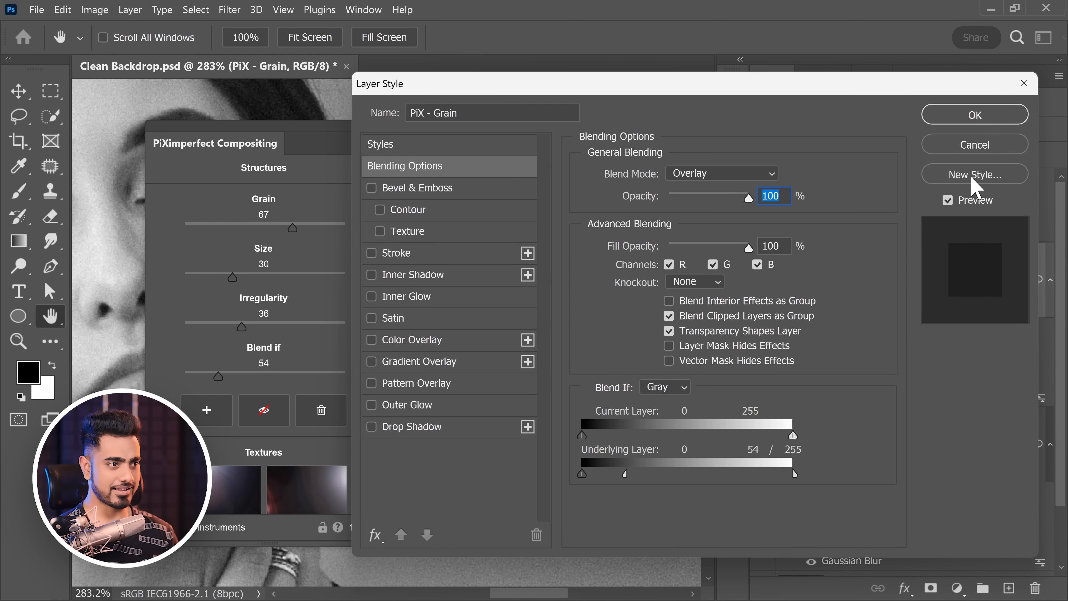
# Apply the PiX - Grain blending settings and view the full portrait with its grained backdrop.
pyautogui.click(974, 114)
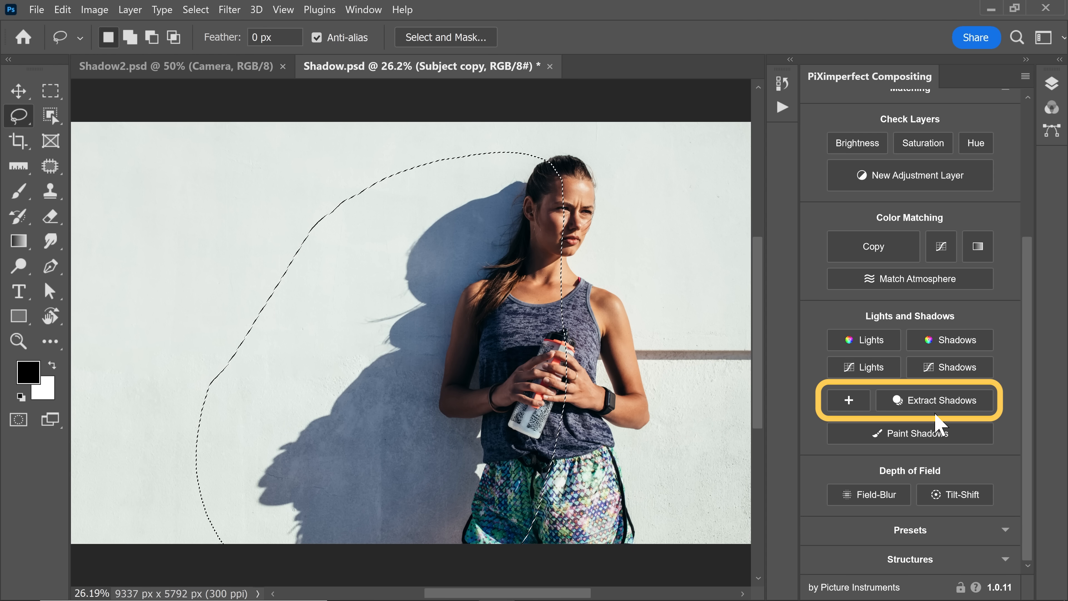
pyautogui.click(935, 400)
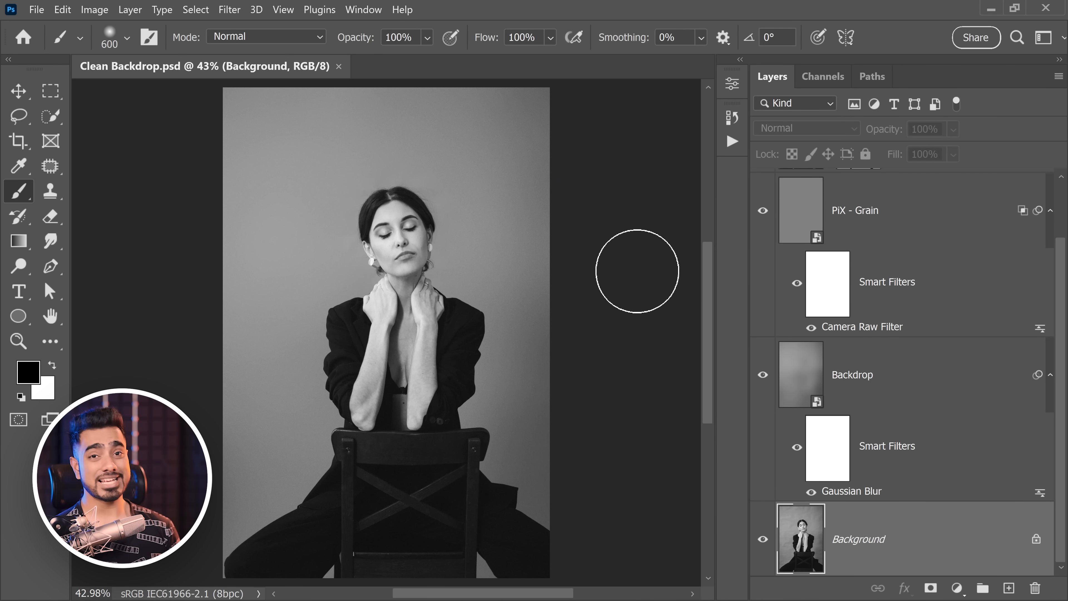
pyautogui.moveTo(927, 527)
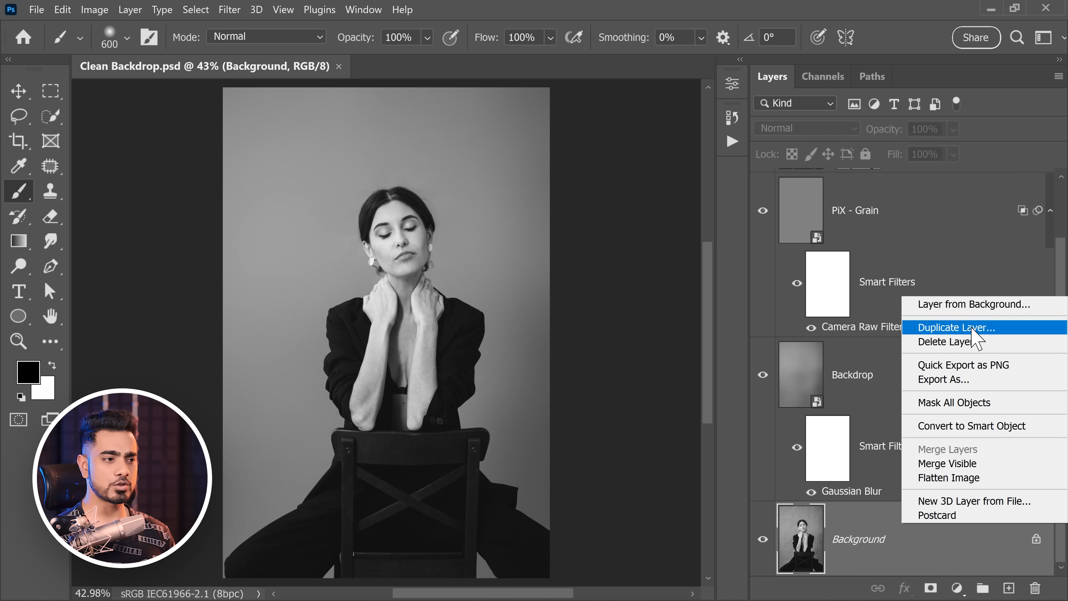
# Duplicate Background into a new document and launch Retouch4me Clean Backdrop on it.
pyautogui.click(956, 327)
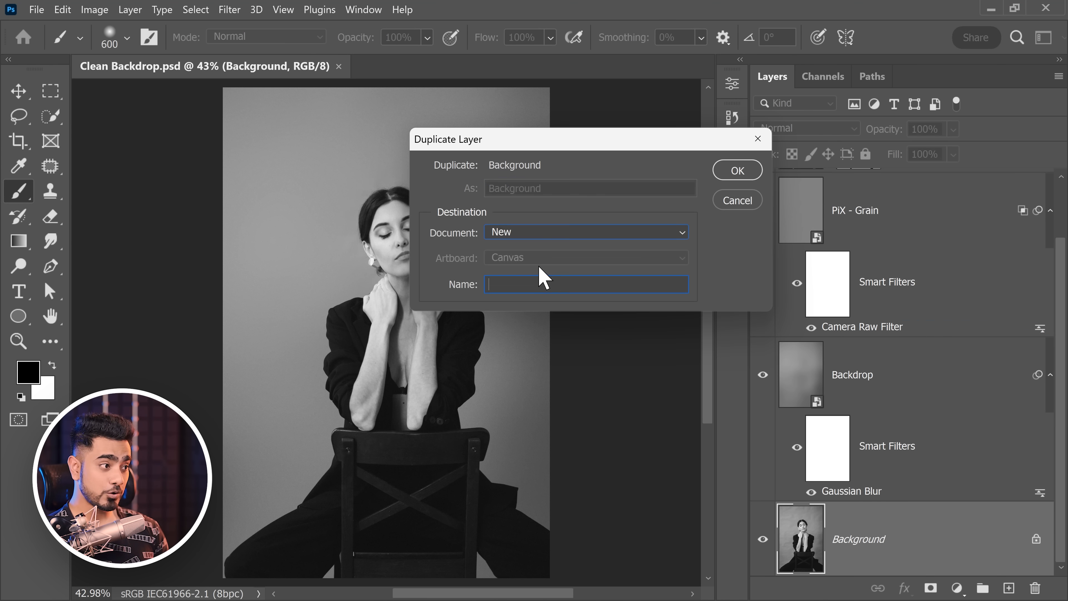
pyautogui.click(738, 169)
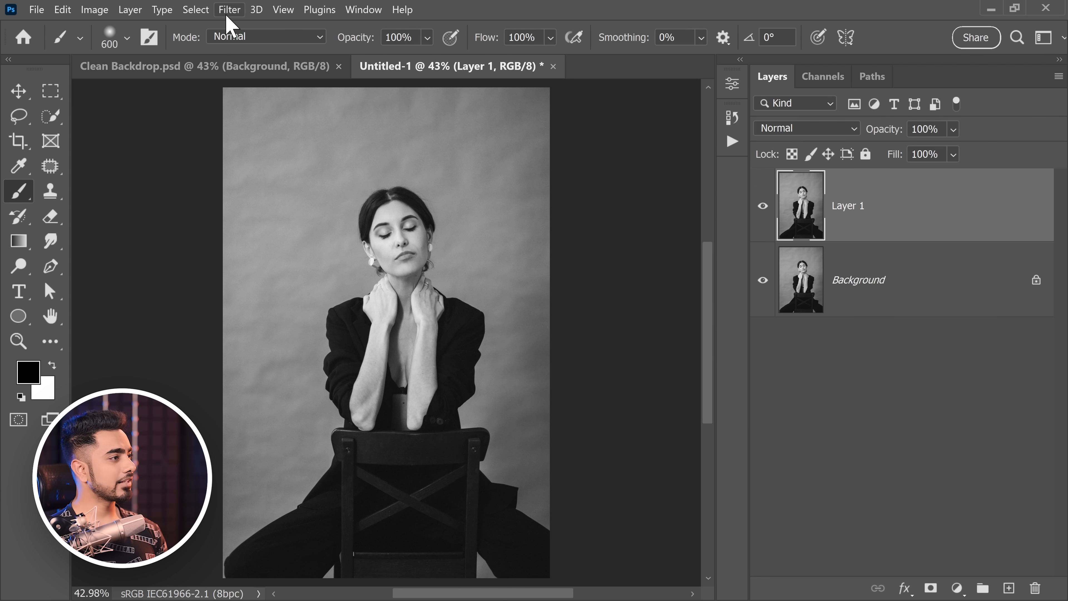
pyautogui.click(229, 10)
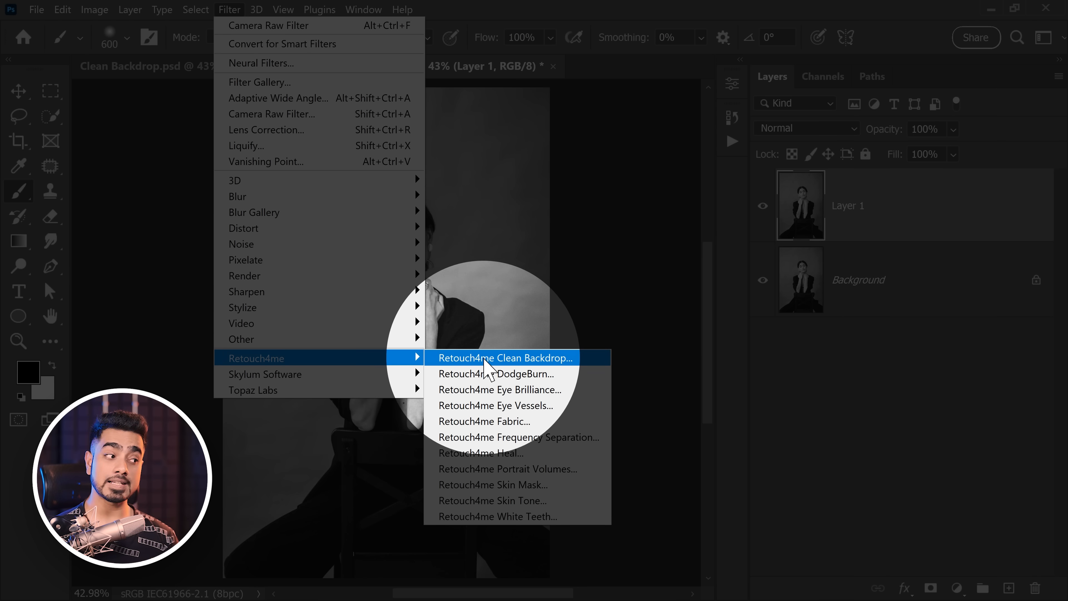
pyautogui.click(502, 358)
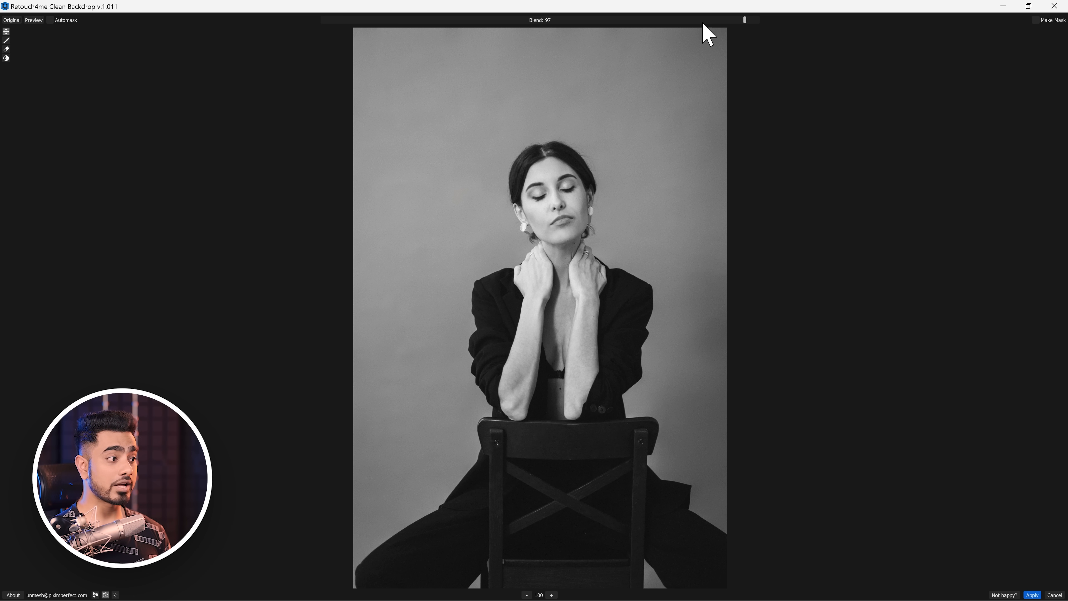
# Try the Blend slider at 18 and 62, then set it to full 100.
pyautogui.moveTo(744, 18); pyautogui.dragTo(400, 19)
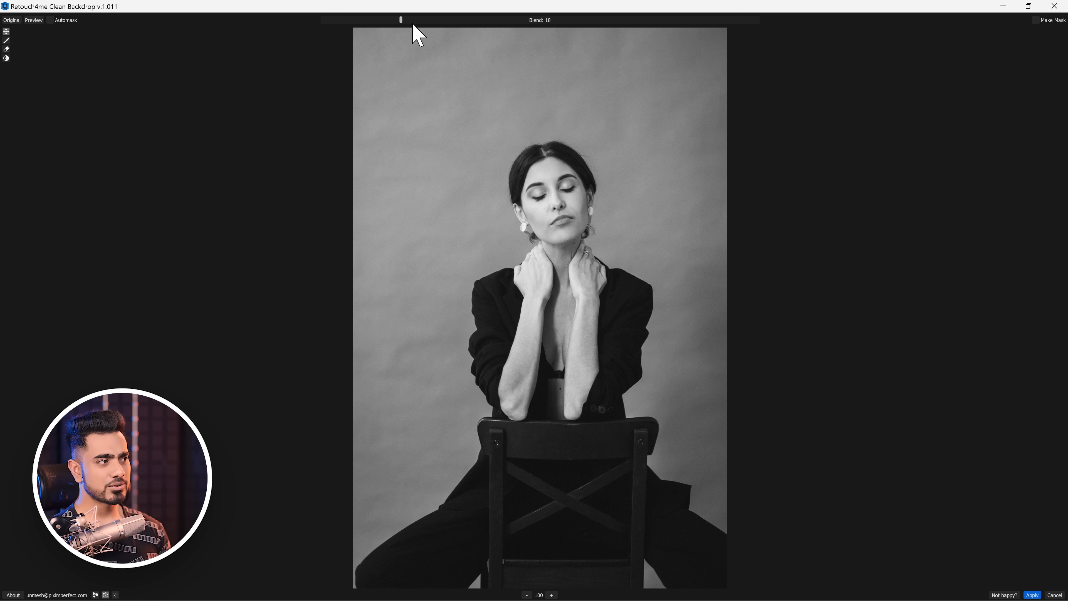
pyautogui.moveTo(401, 18); pyautogui.dragTo(591, 19)
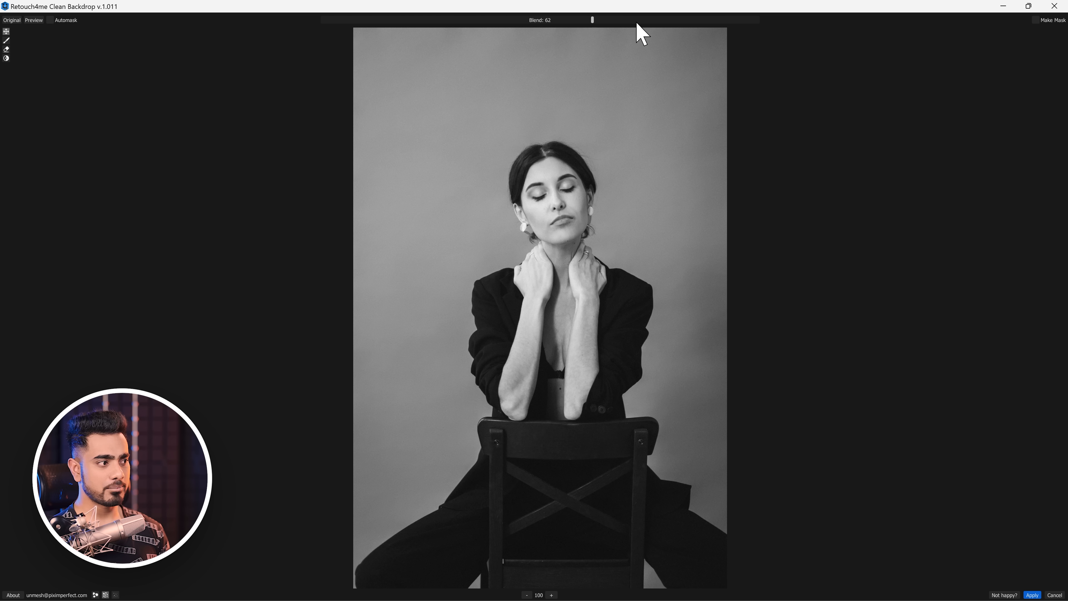
pyautogui.moveTo(592, 19); pyautogui.dragTo(758, 19)
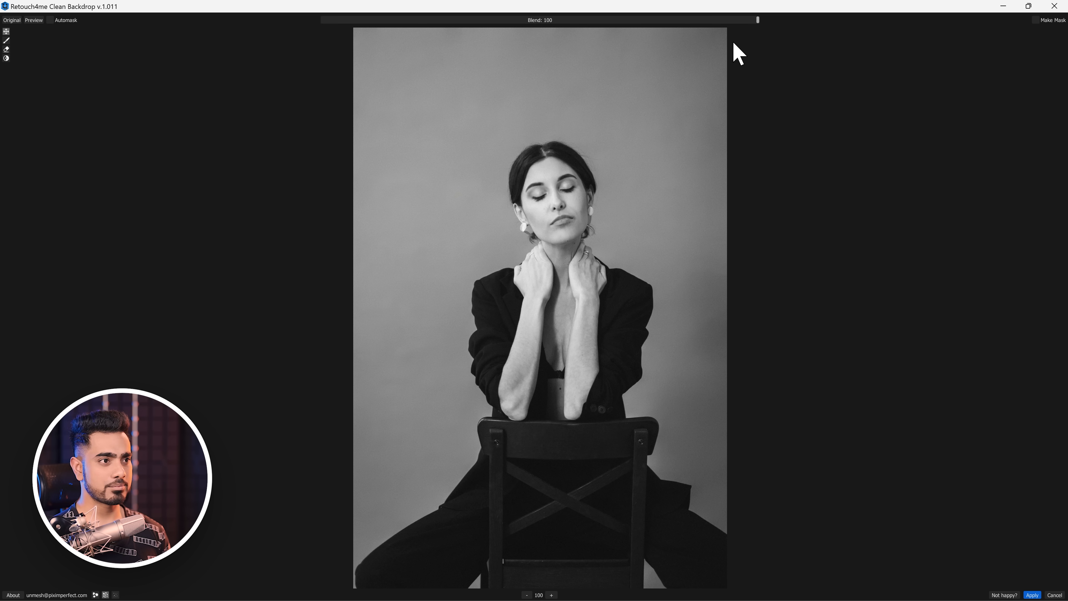